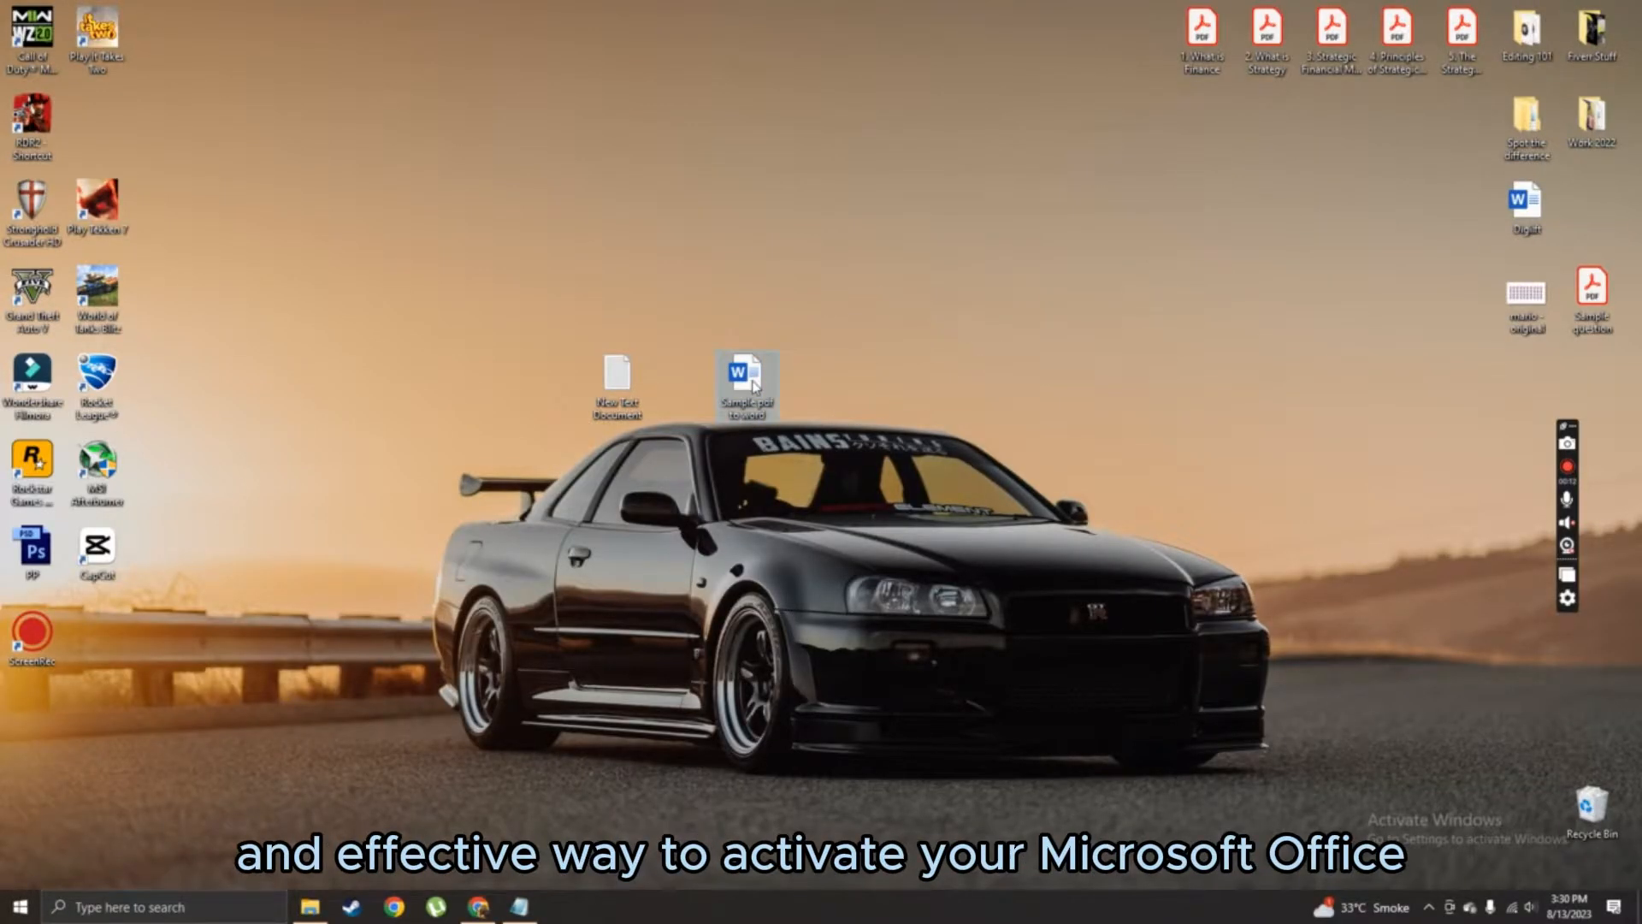
# - Open the sample Word document, see the activation-failed notice, and close it again
pyautogui.doubleClick(745, 379)
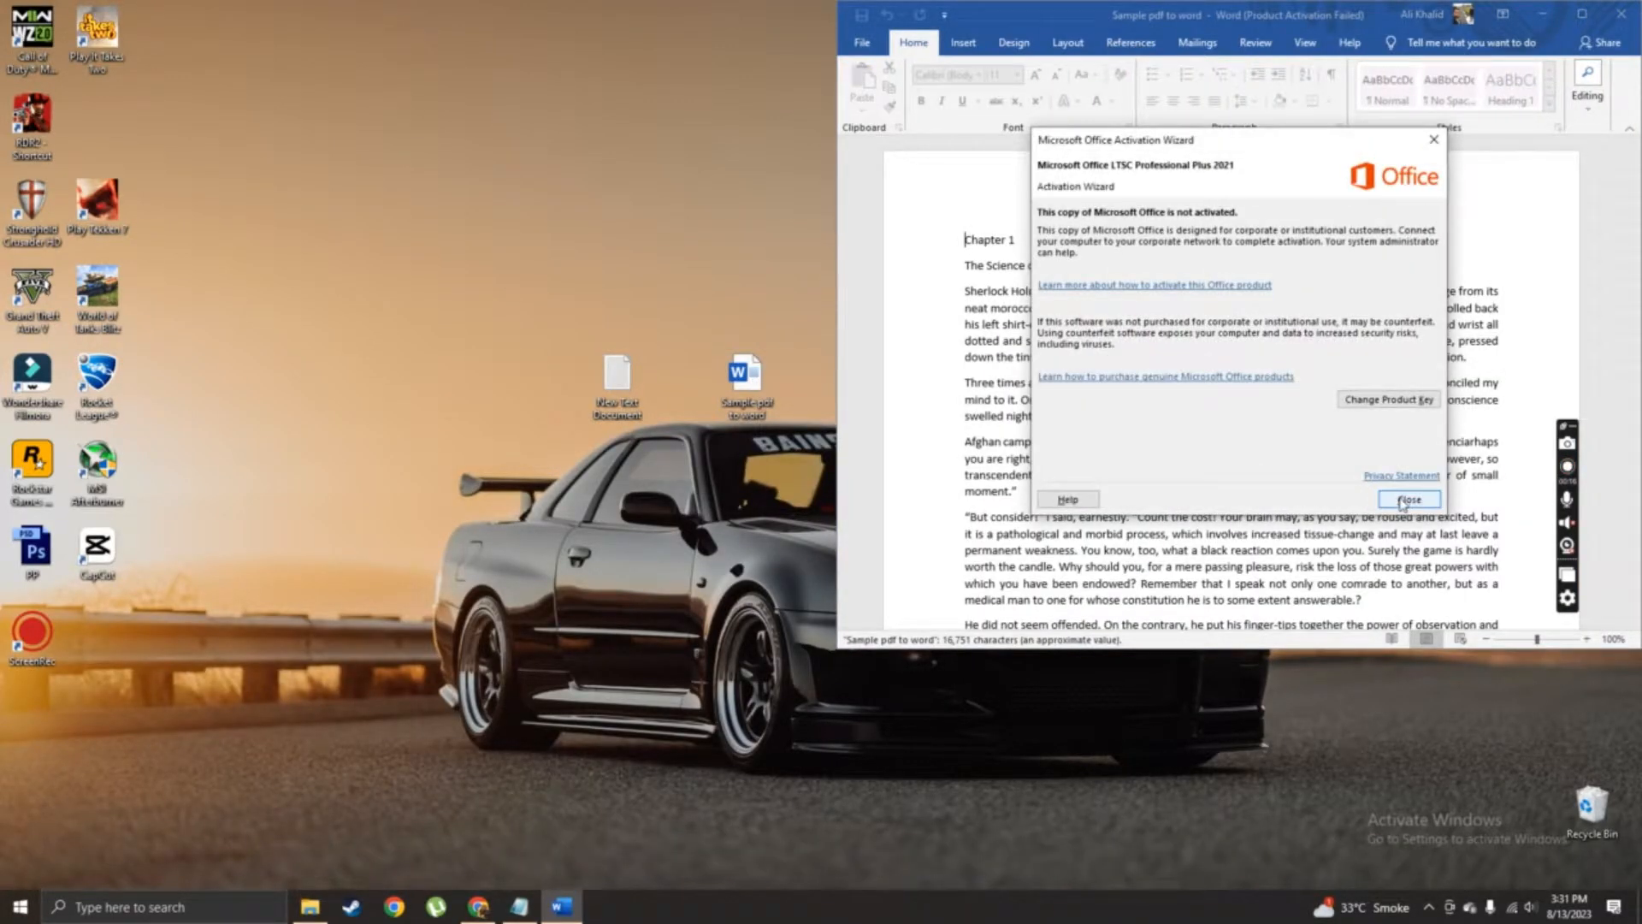
pyautogui.click(1408, 498)
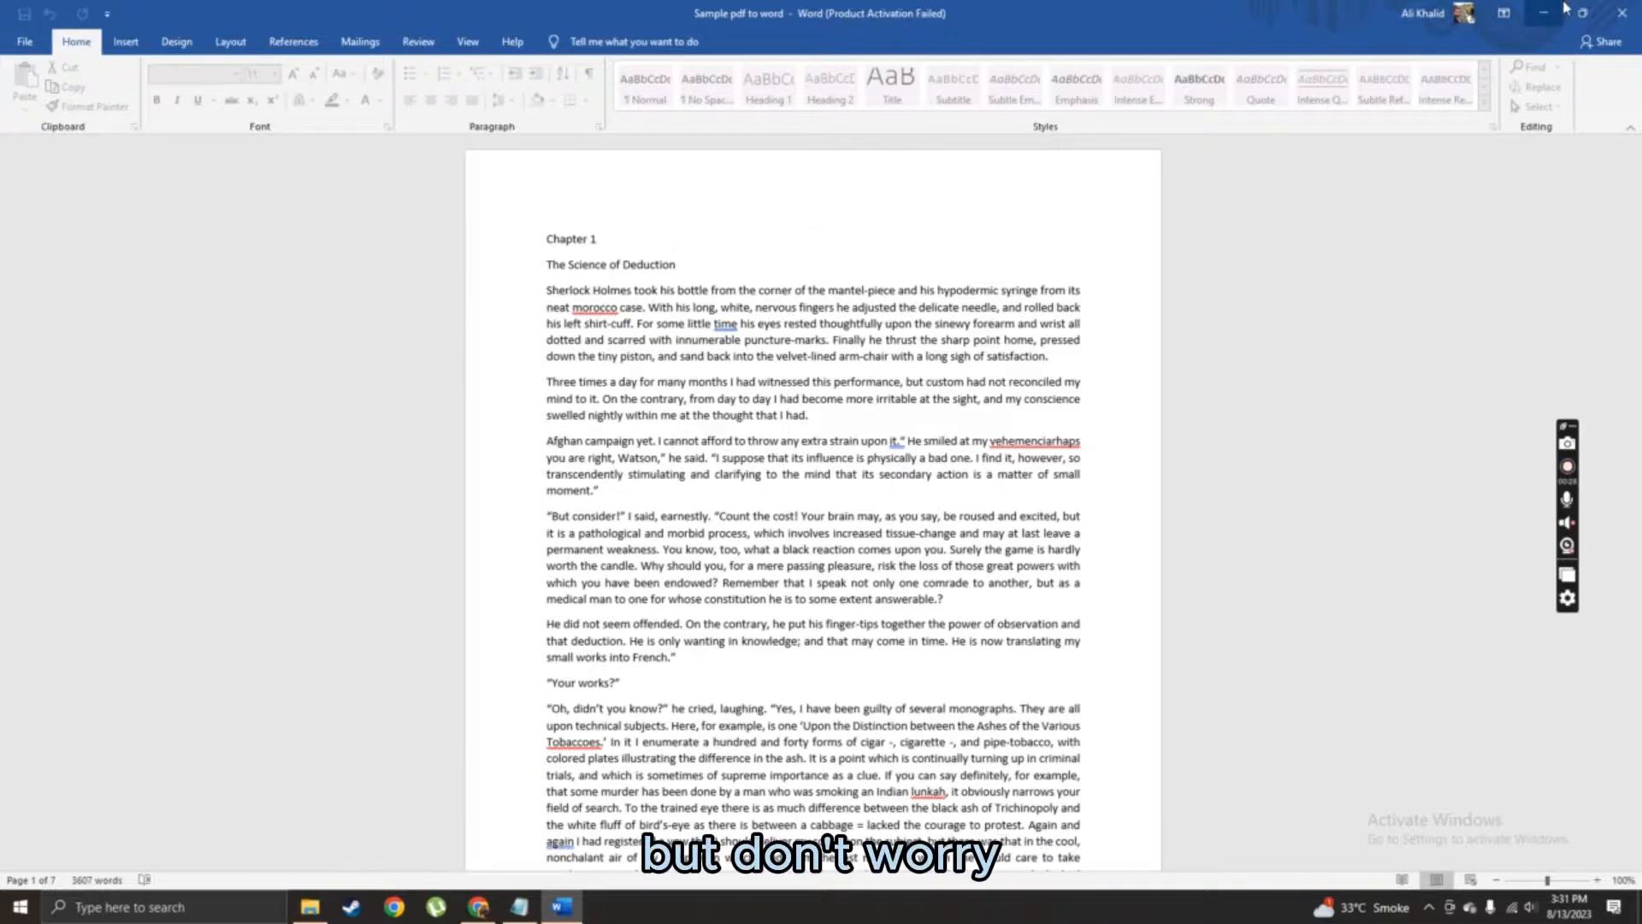
pyautogui.click(1541, 14)
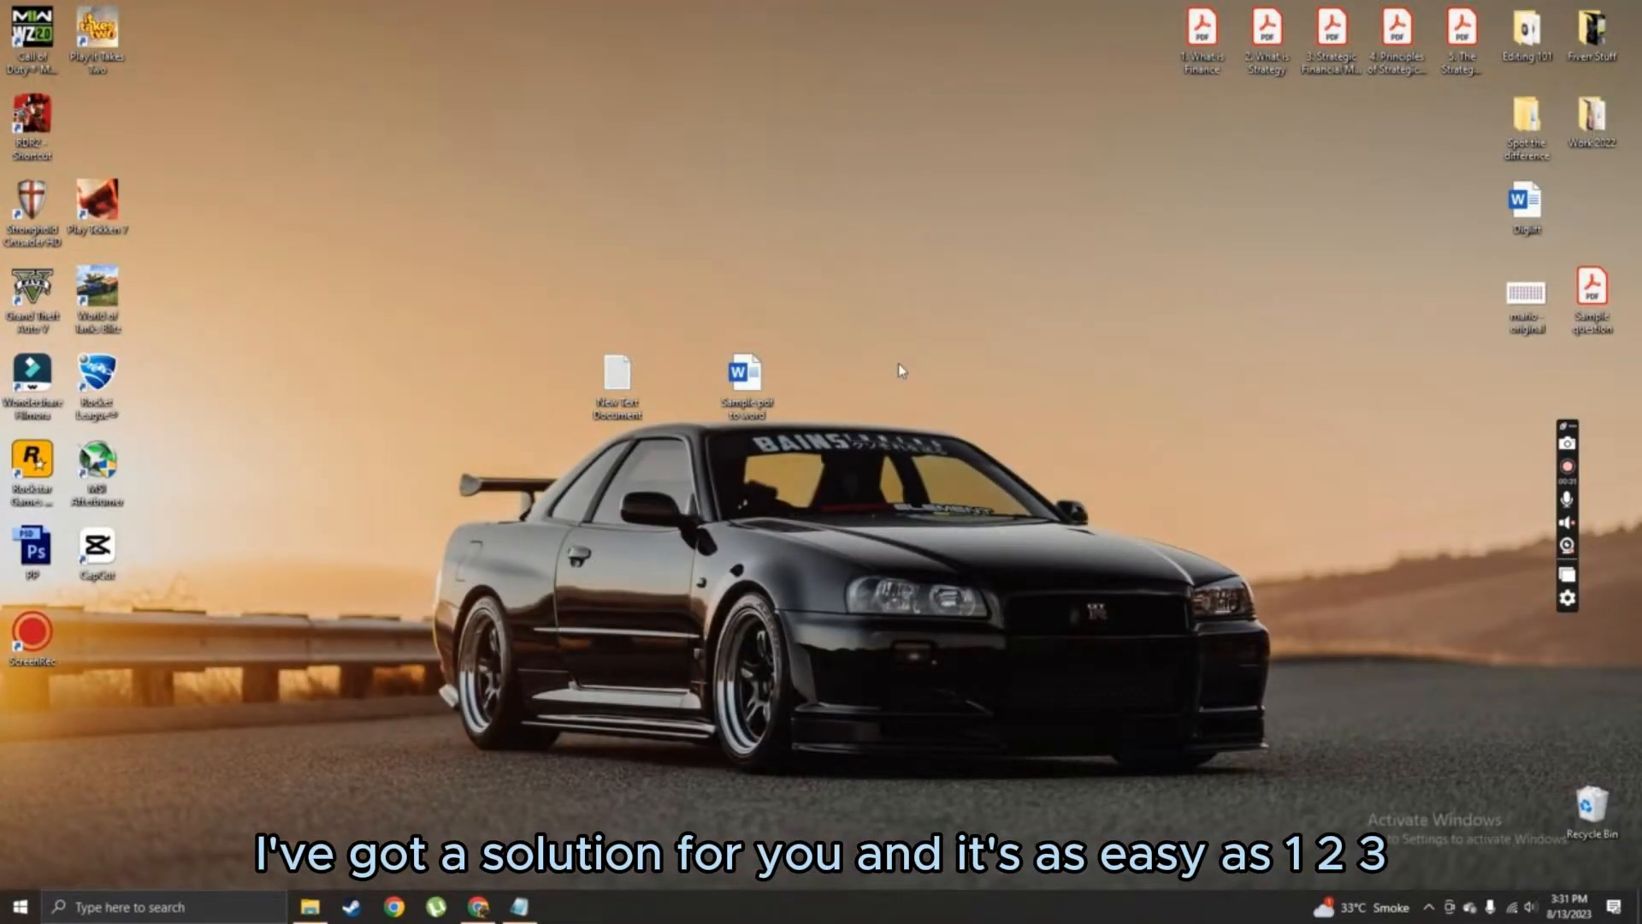
# - Search 'word' in Start and reveal where the Word shortcut is stored
pyautogui.click(19, 907)
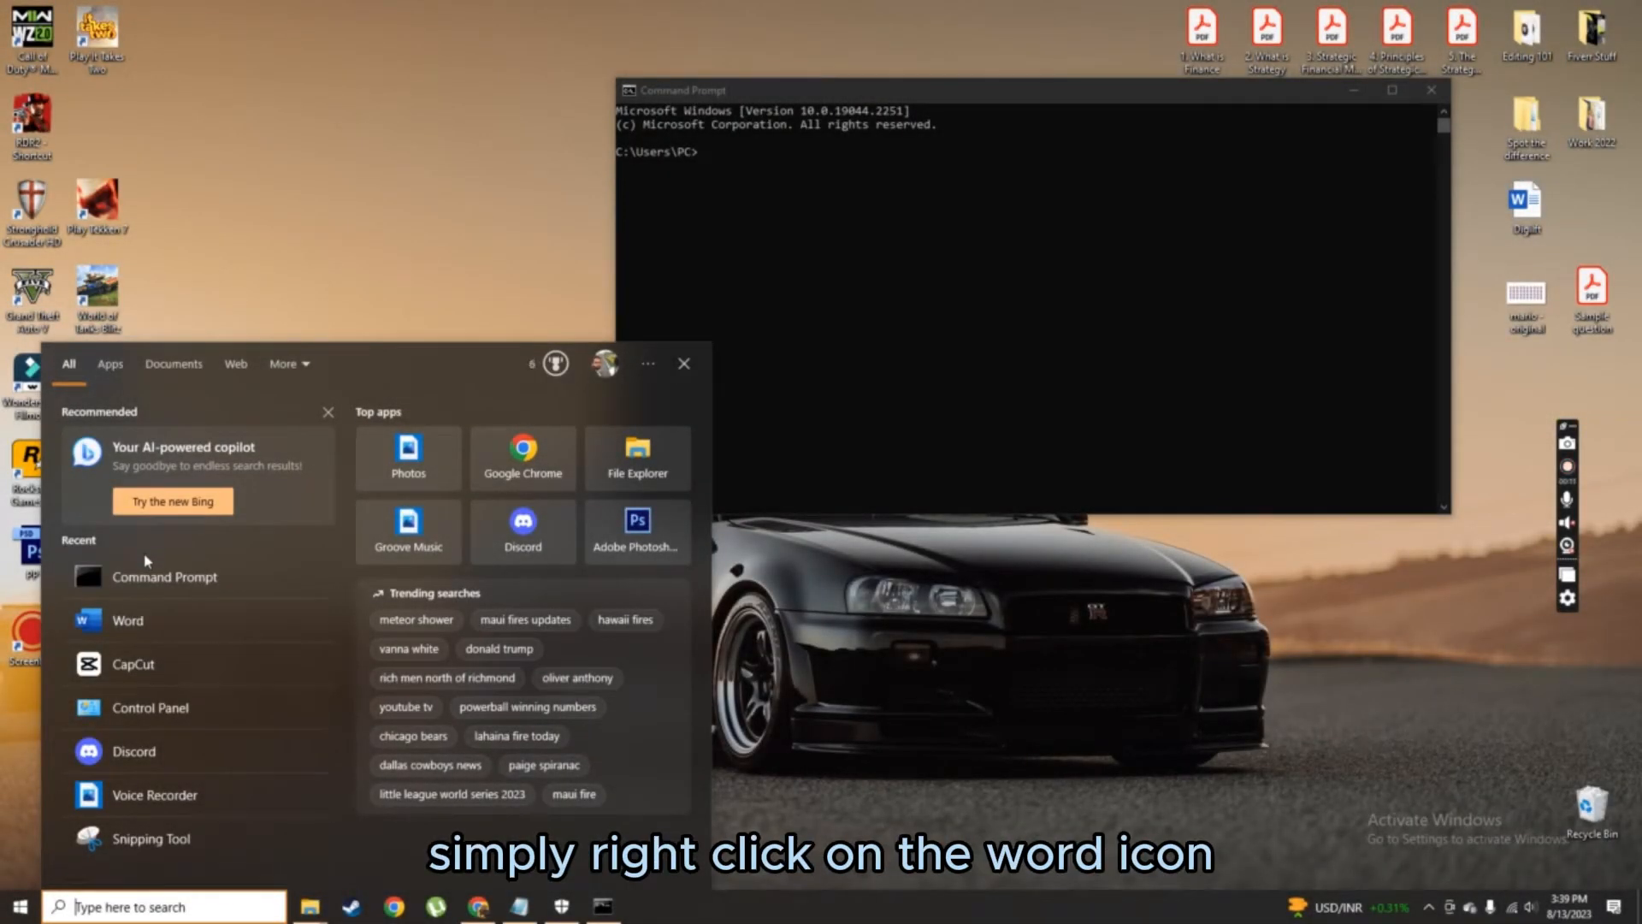
pyautogui.moveTo(139, 912)
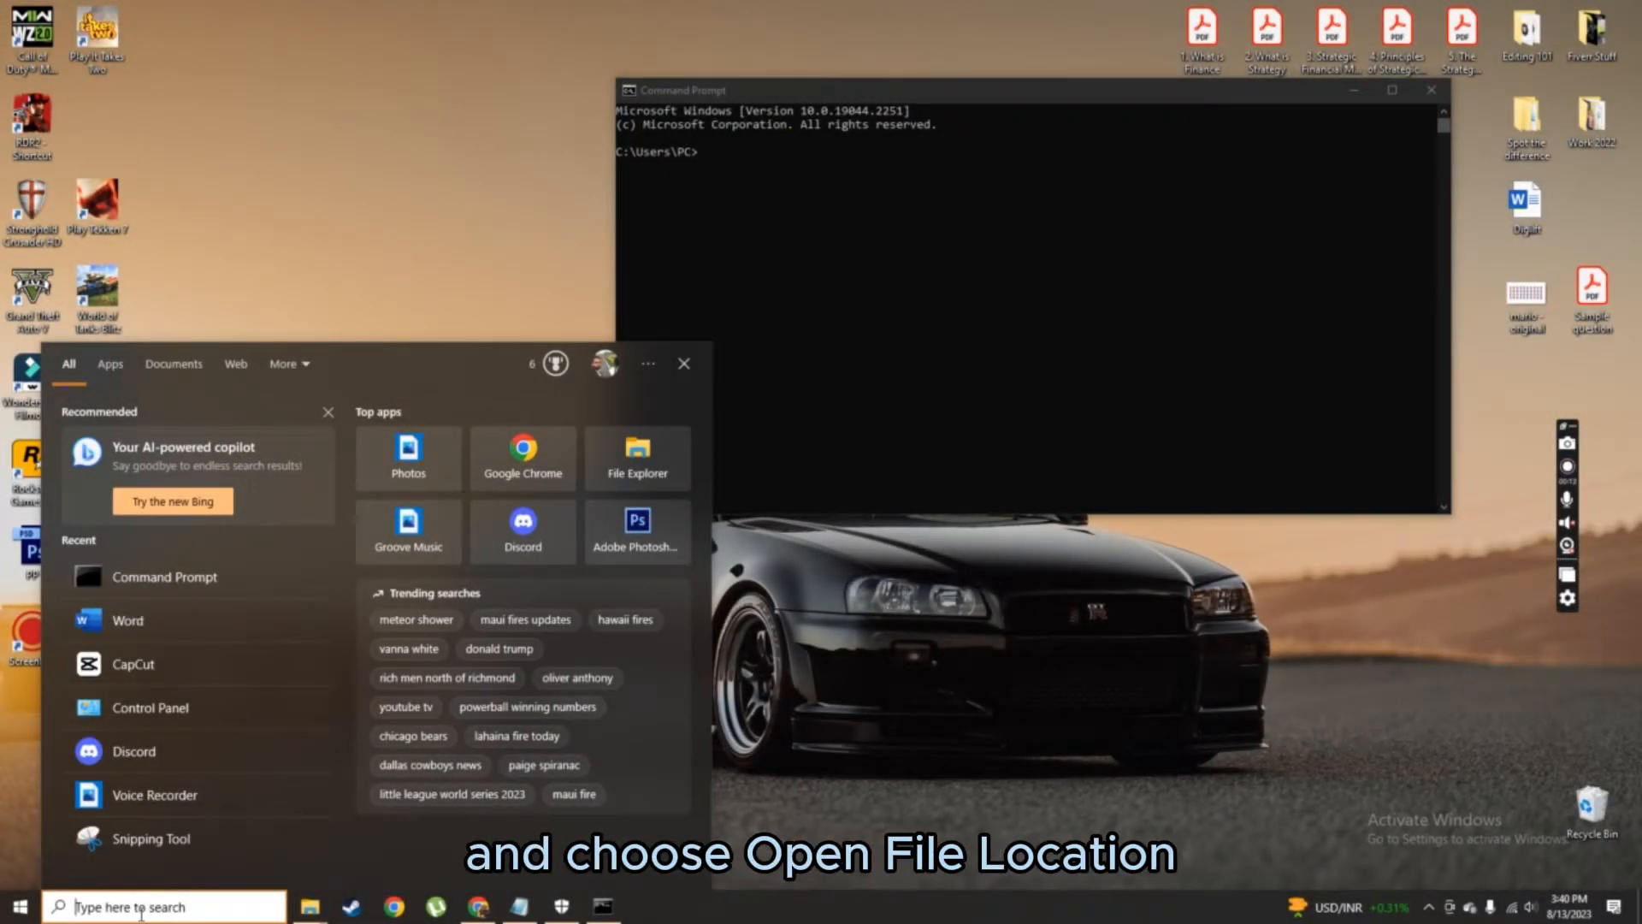
pyautogui.write('word')
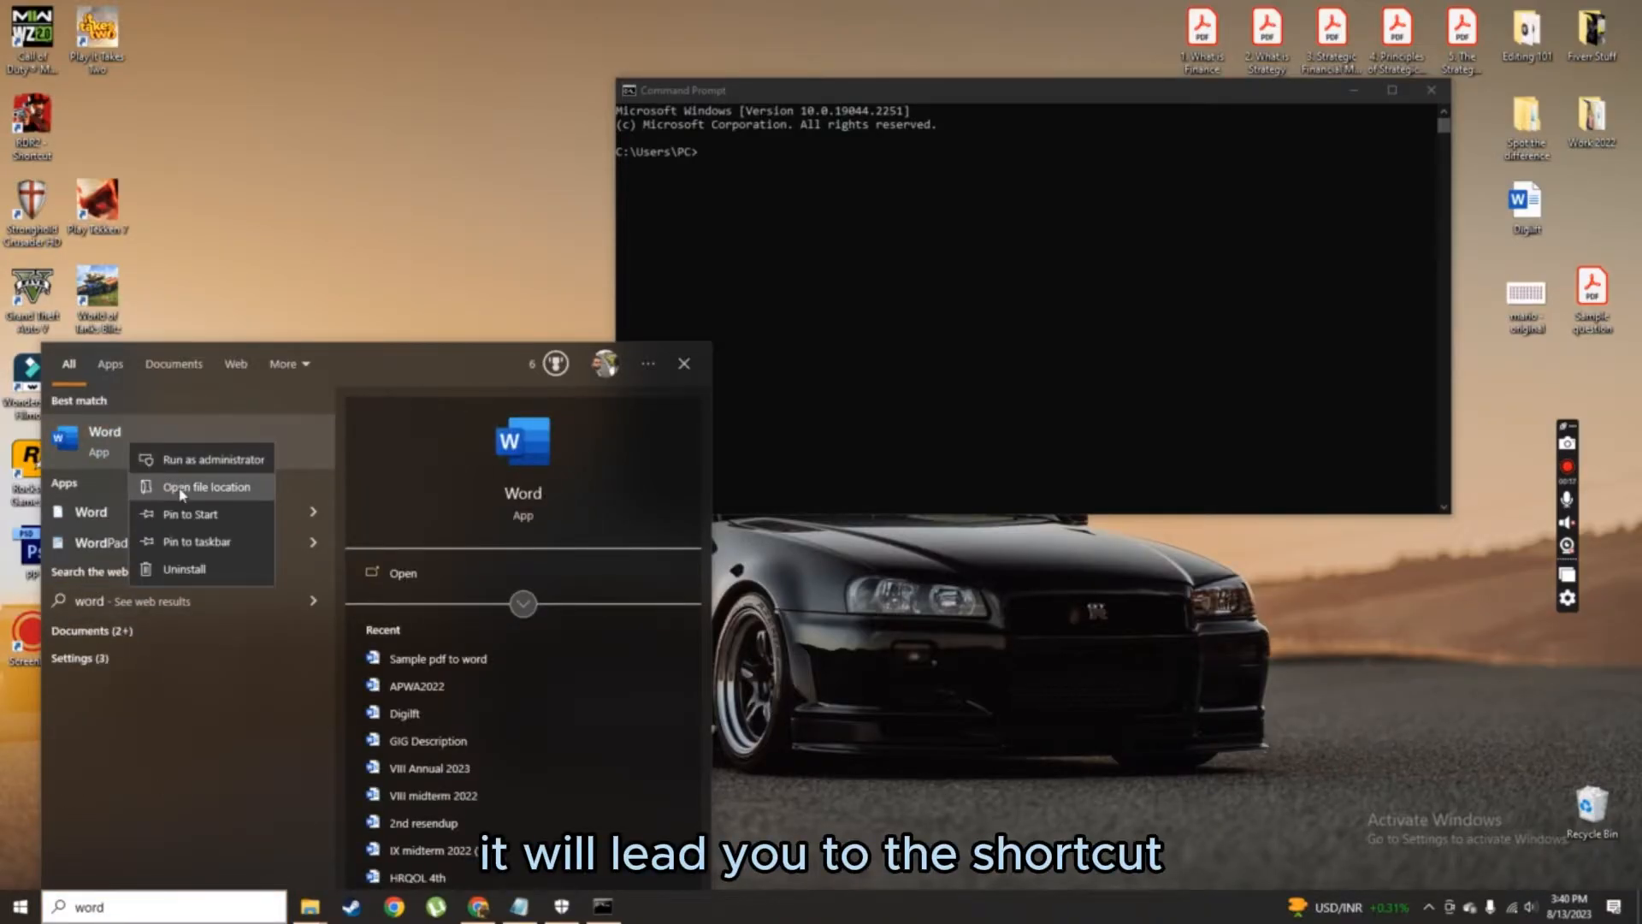
pyautogui.click(204, 485)
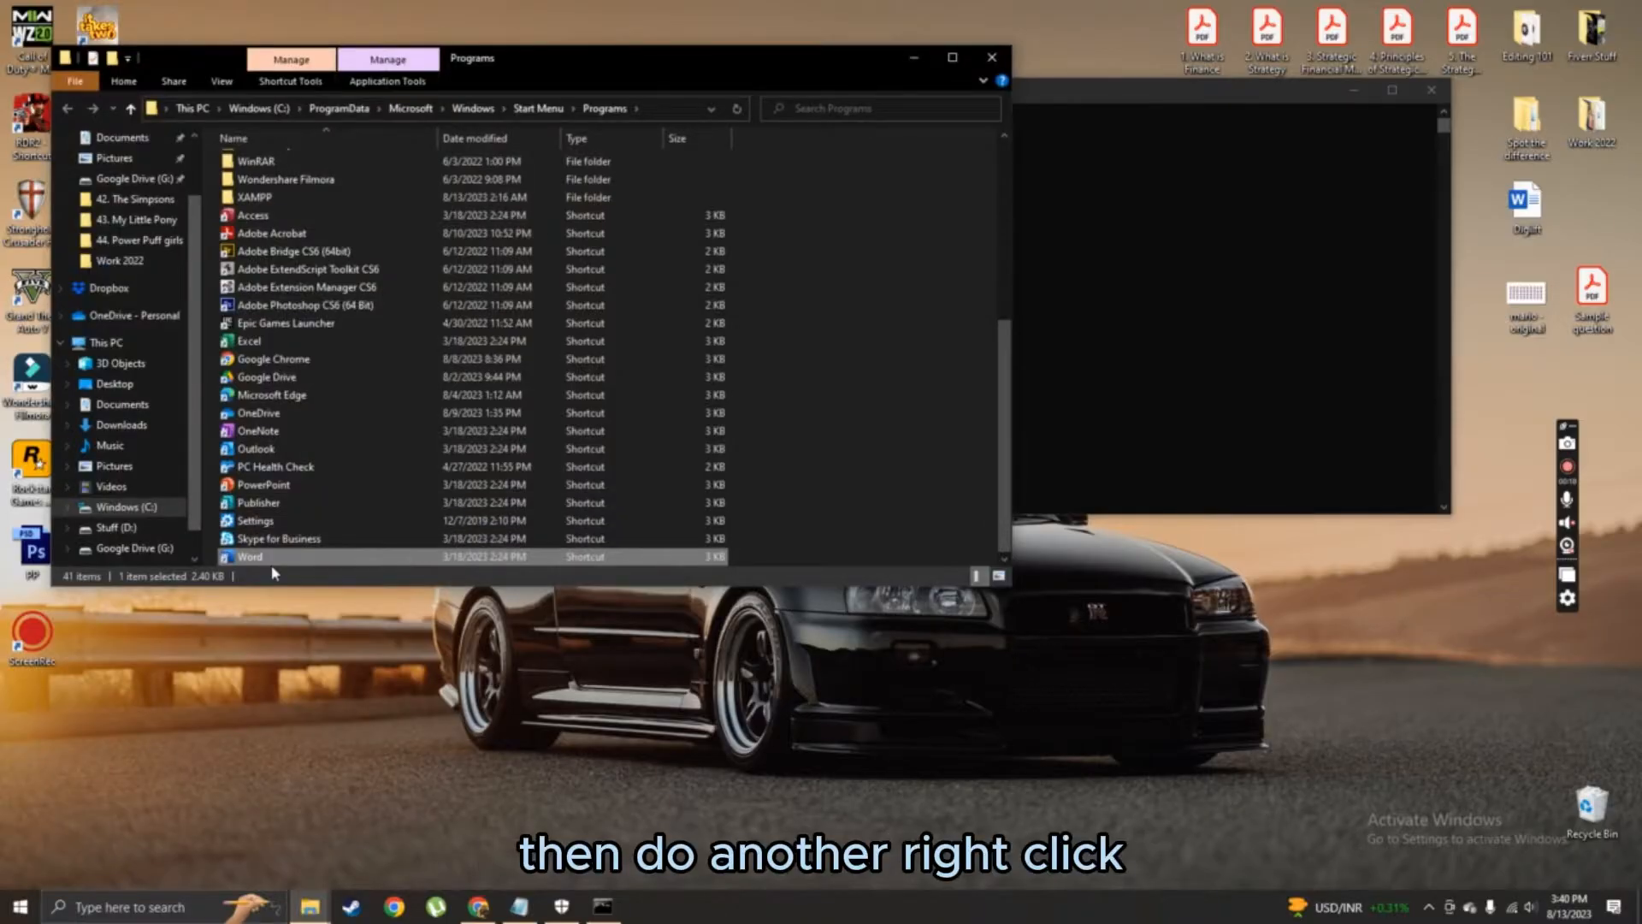
# - From the Word shortcut, go to its install folder and enter Office16
pyautogui.rightClick(249, 555)
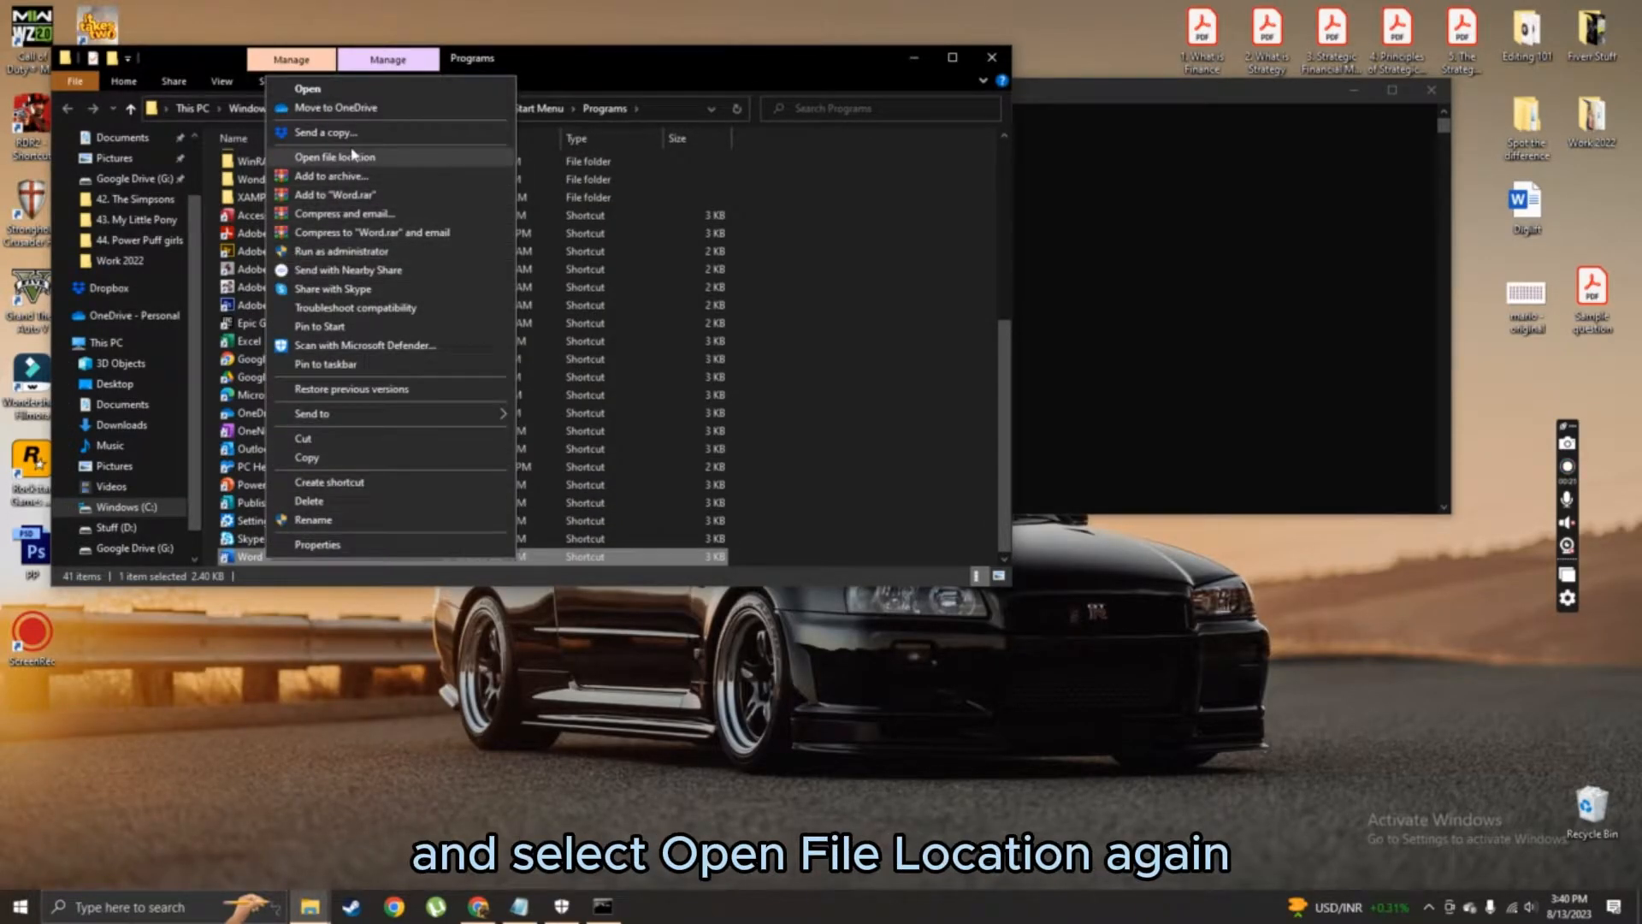
pyautogui.click(337, 157)
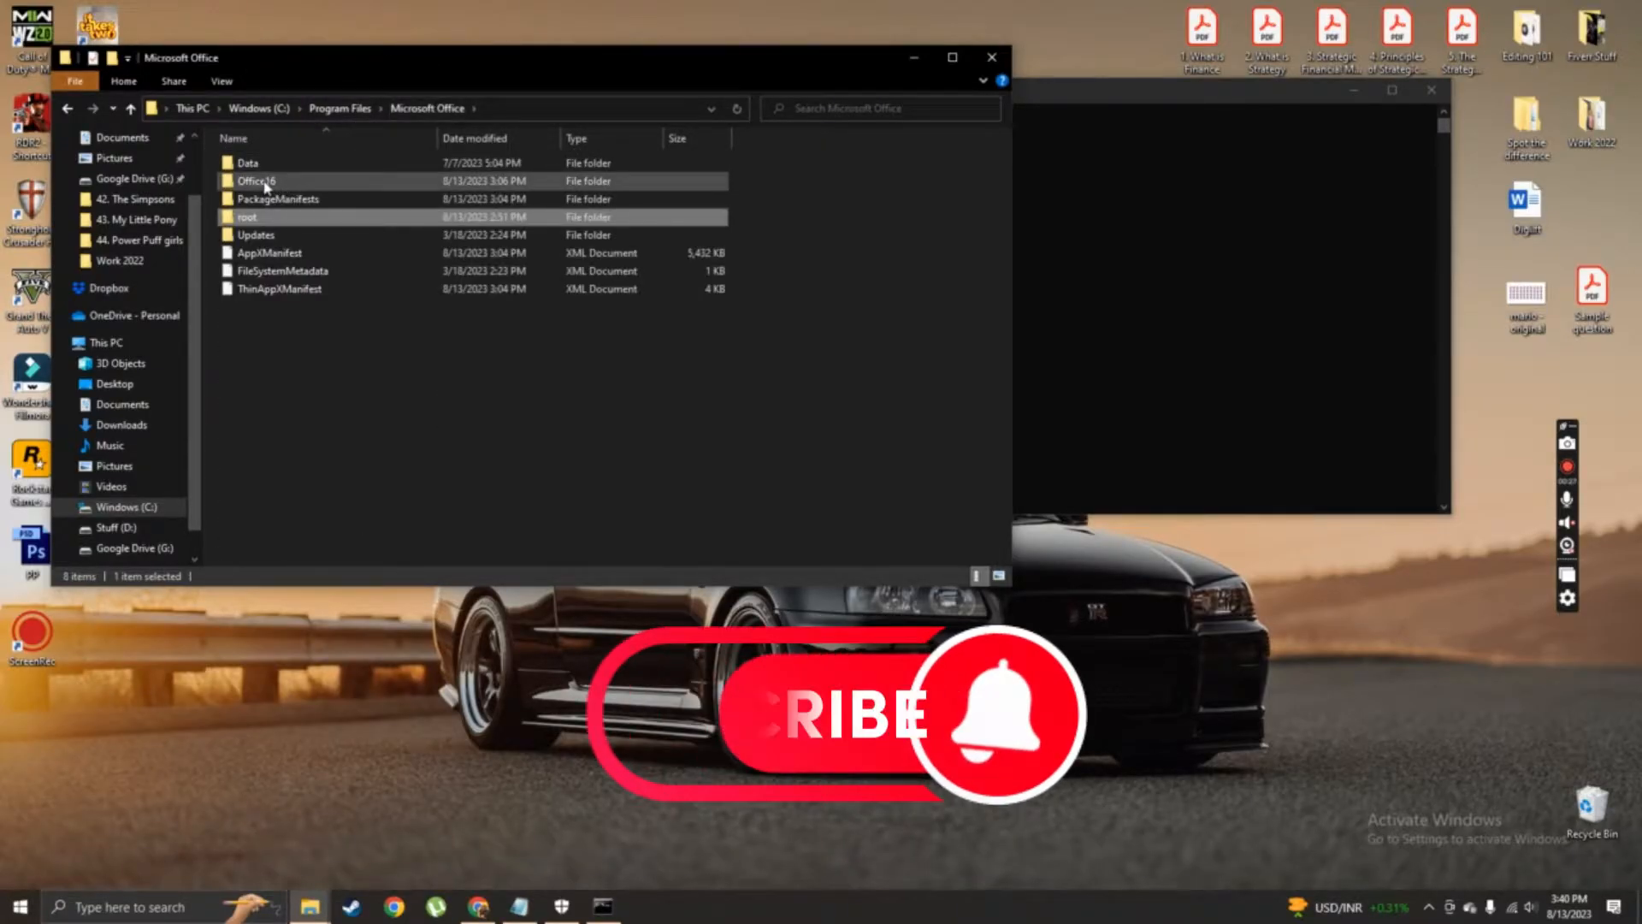
pyautogui.doubleClick(255, 179)
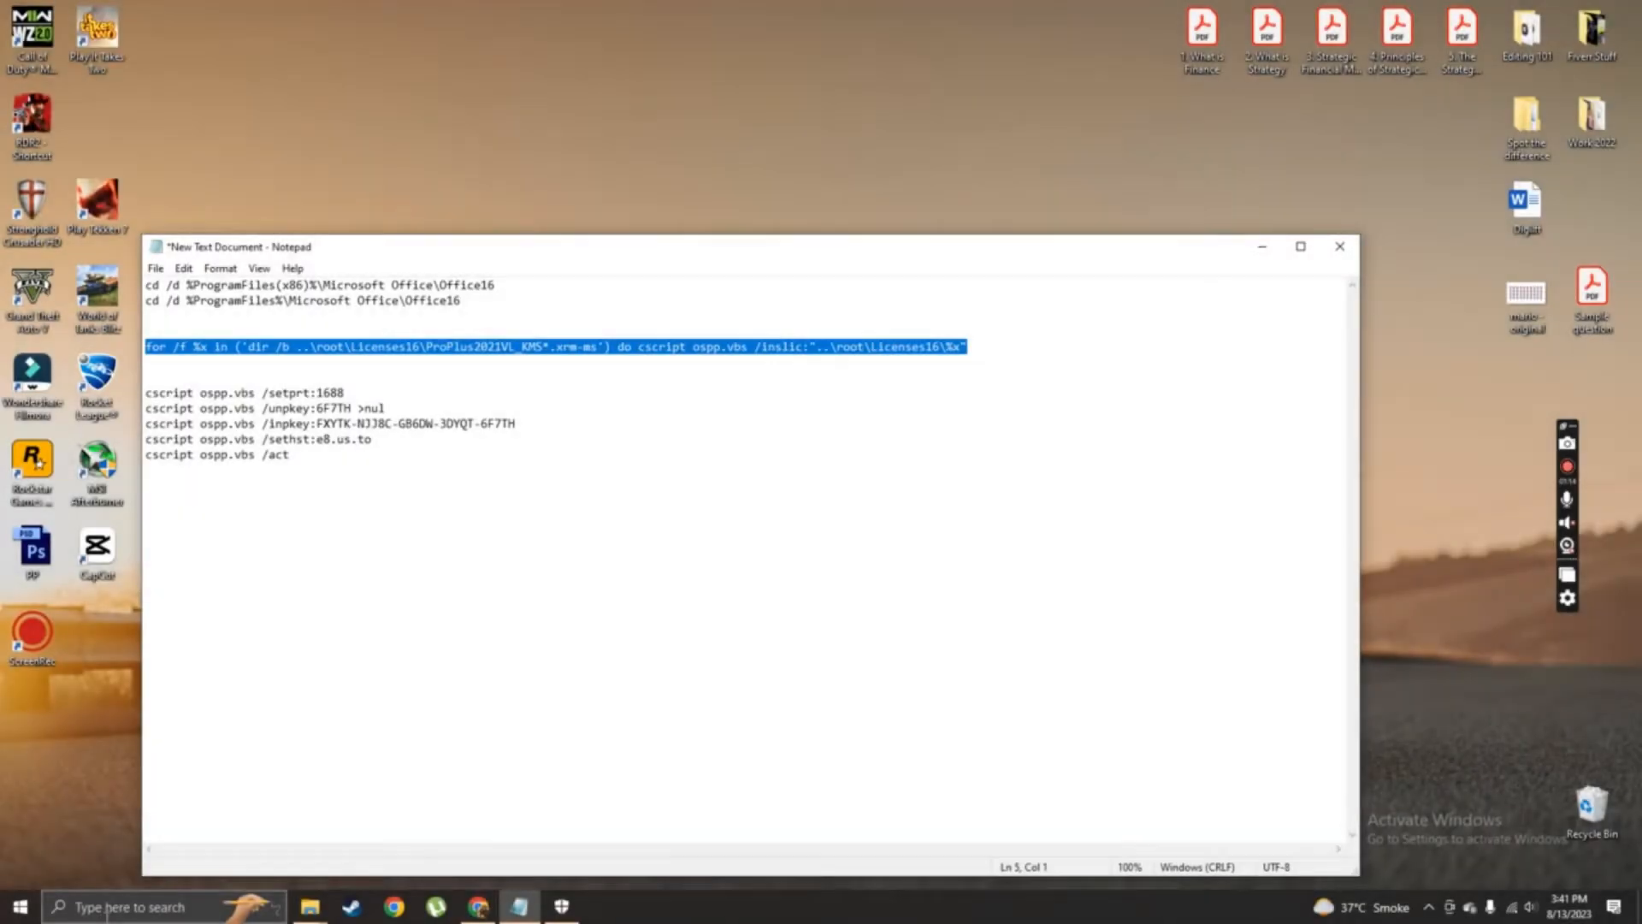
# - Search 'cmd' in Start and launch Command Prompt as administrator
pyautogui.write('cmd')
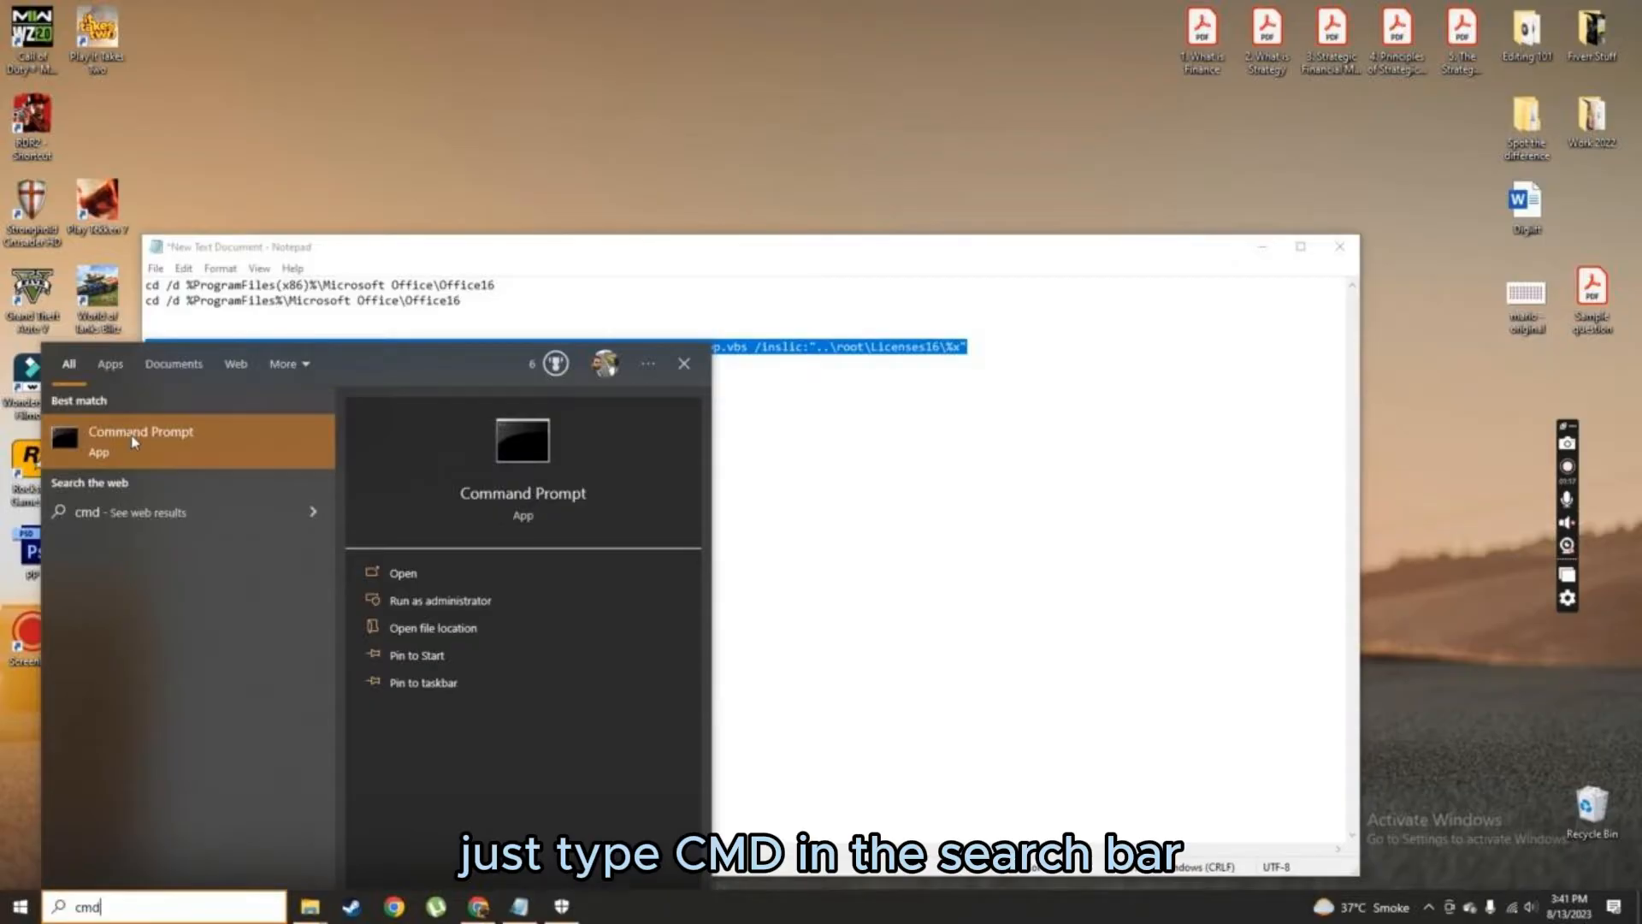
pyautogui.rightClick(139, 431)
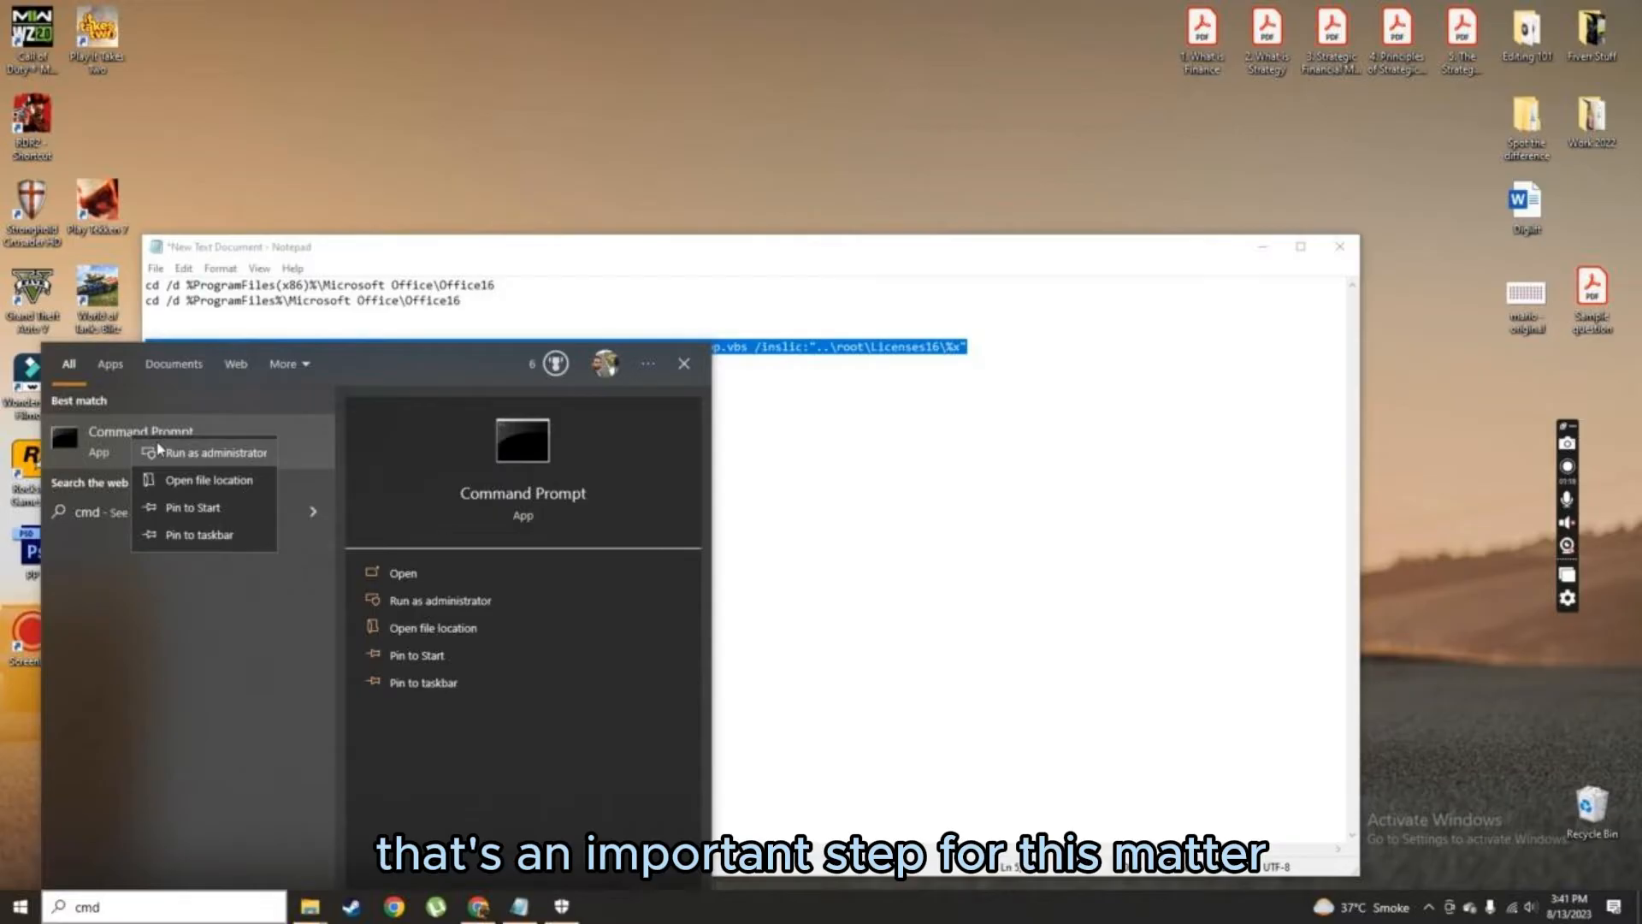
pyautogui.click(205, 452)
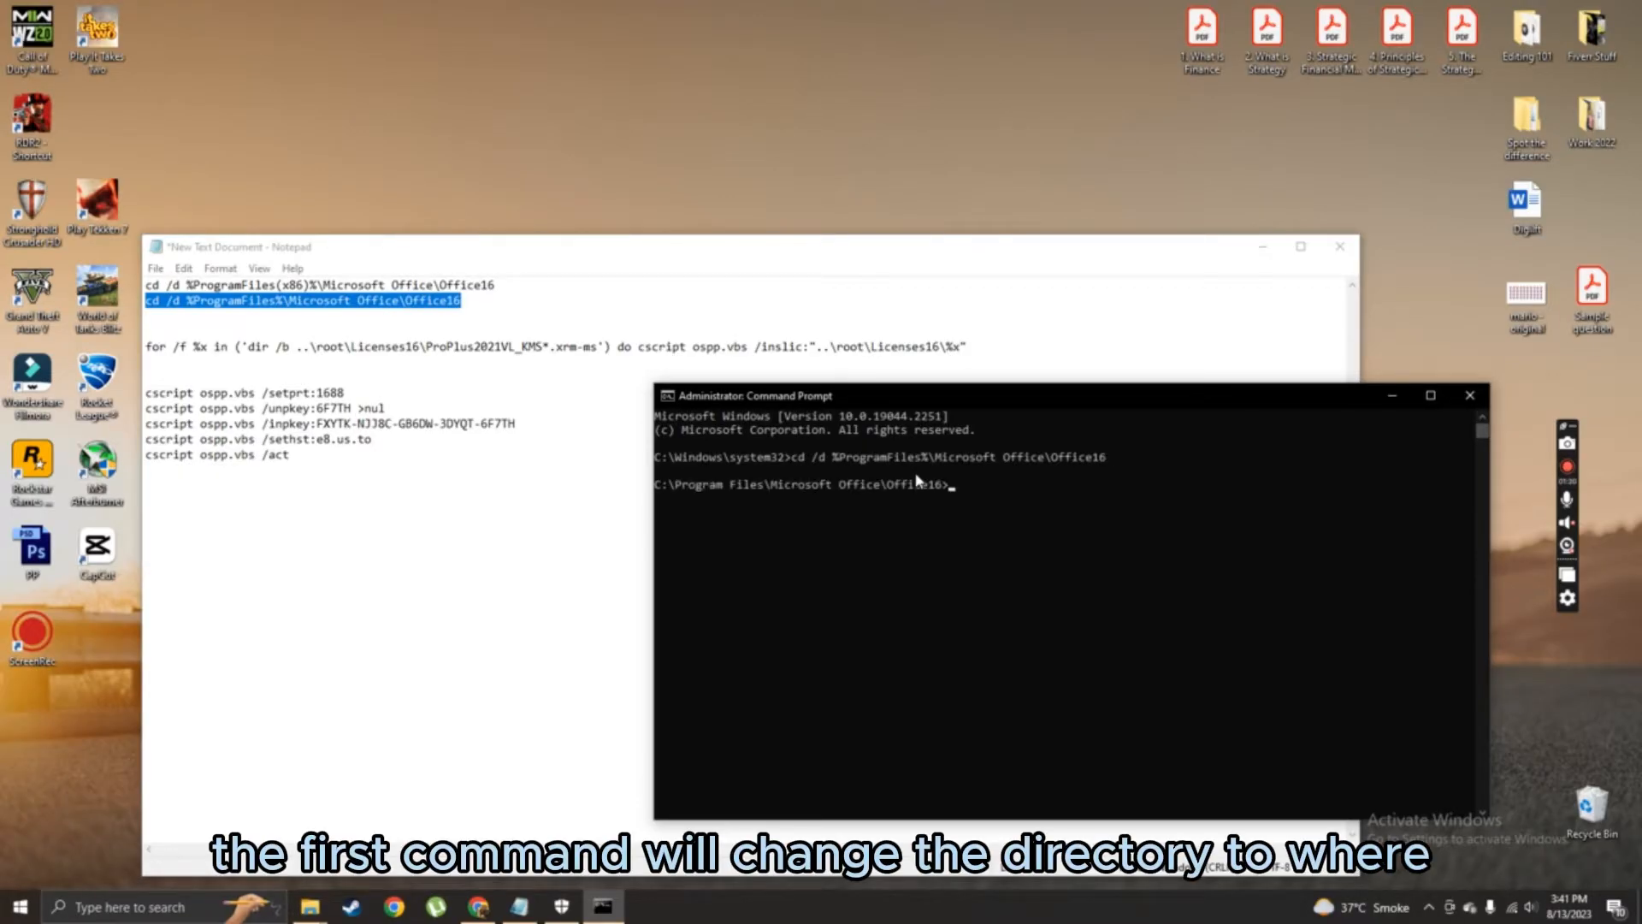
pyautogui.moveTo(819, 477)
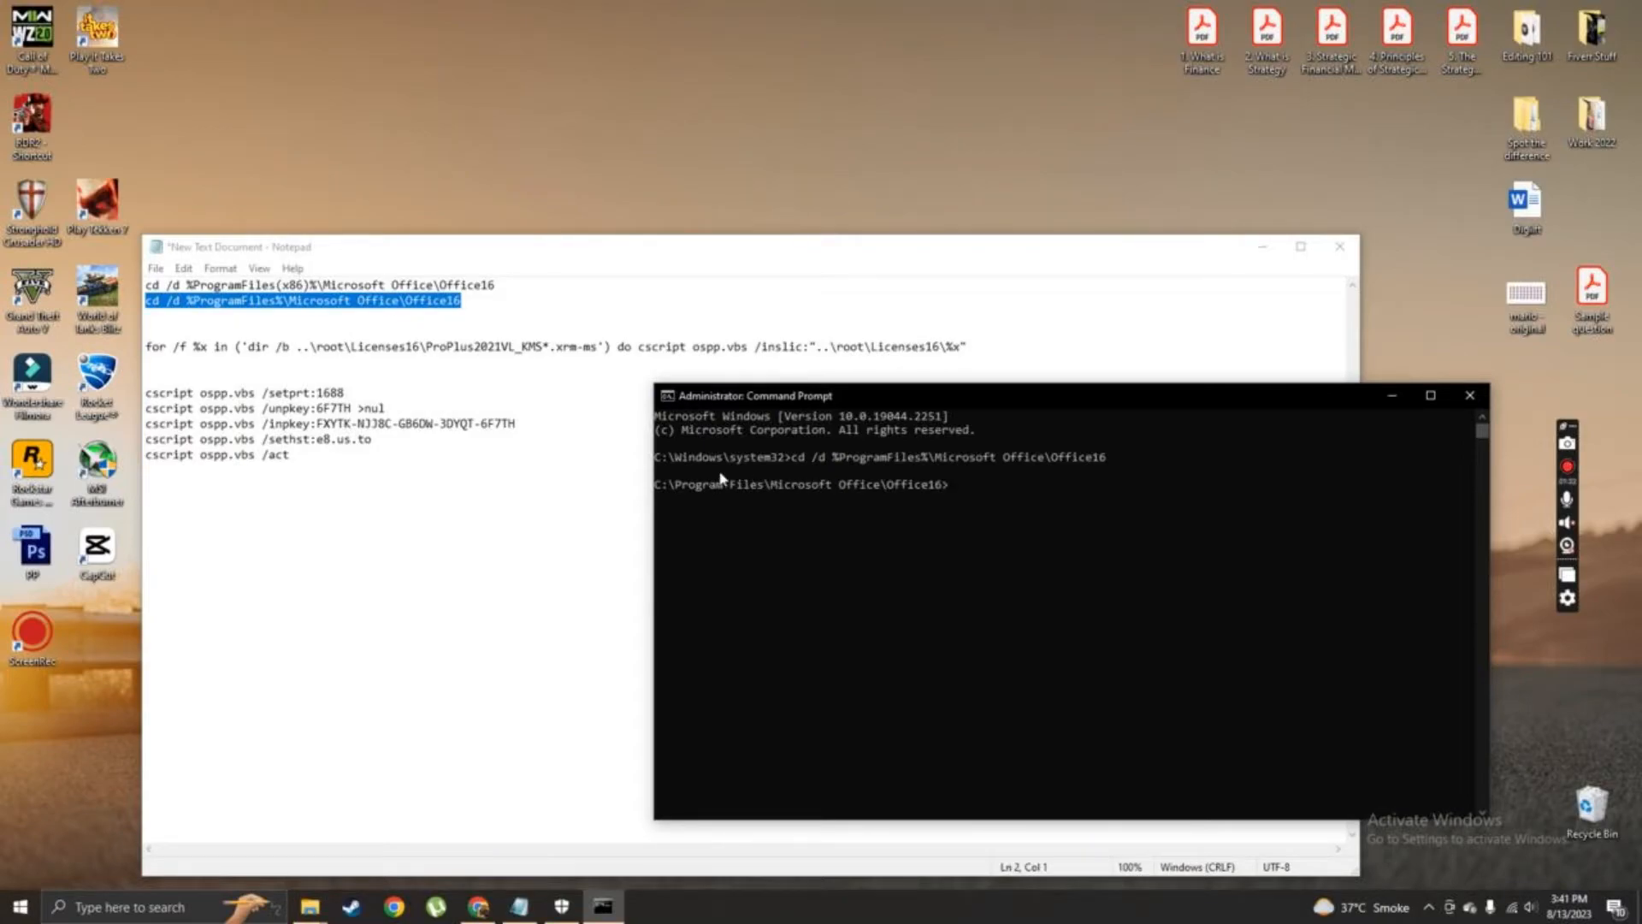
pyautogui.moveTo(876, 501)
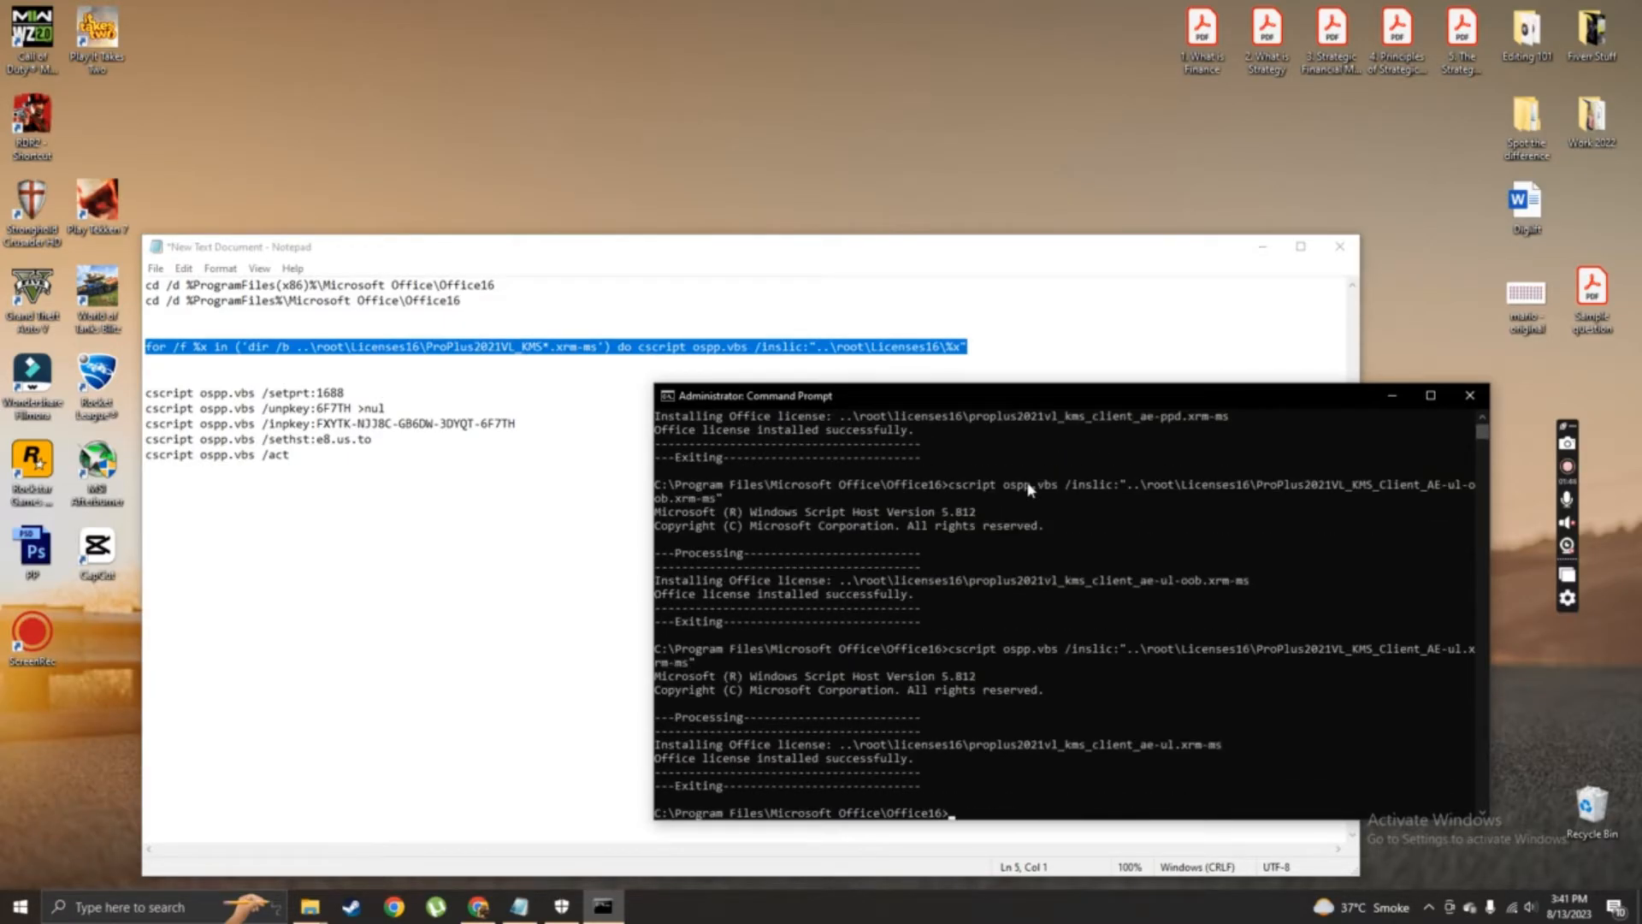
pyautogui.moveTo(804, 787)
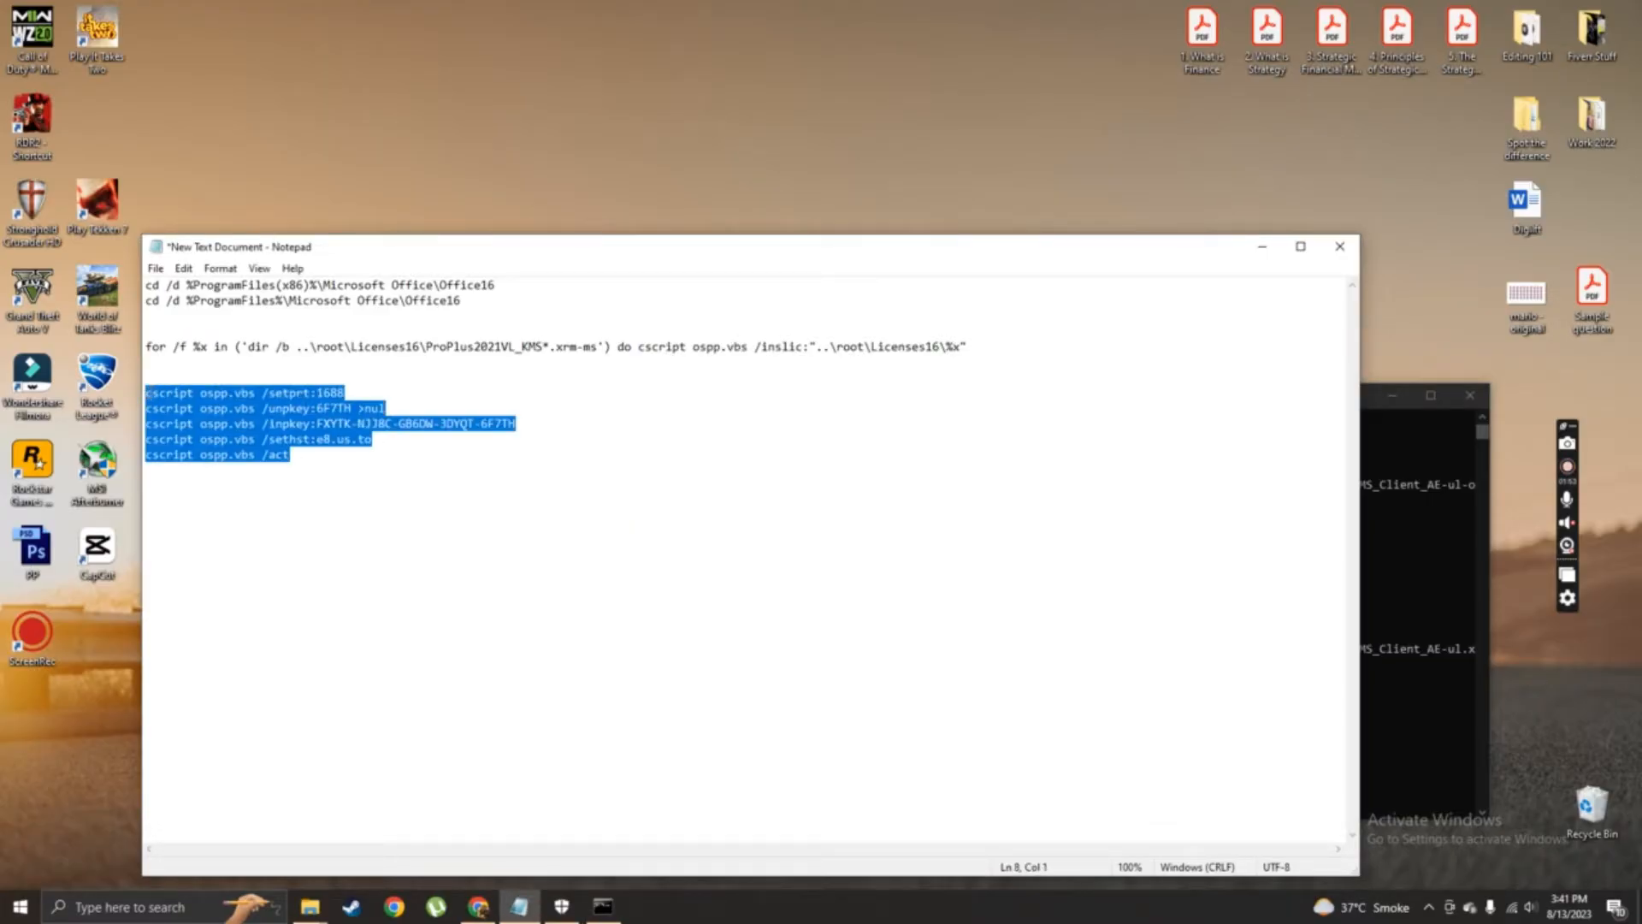
# - Run the ospp.vbs activation commands, close Command Prompt and Notepad, and reopen the sample document
pyautogui.click(601, 907)
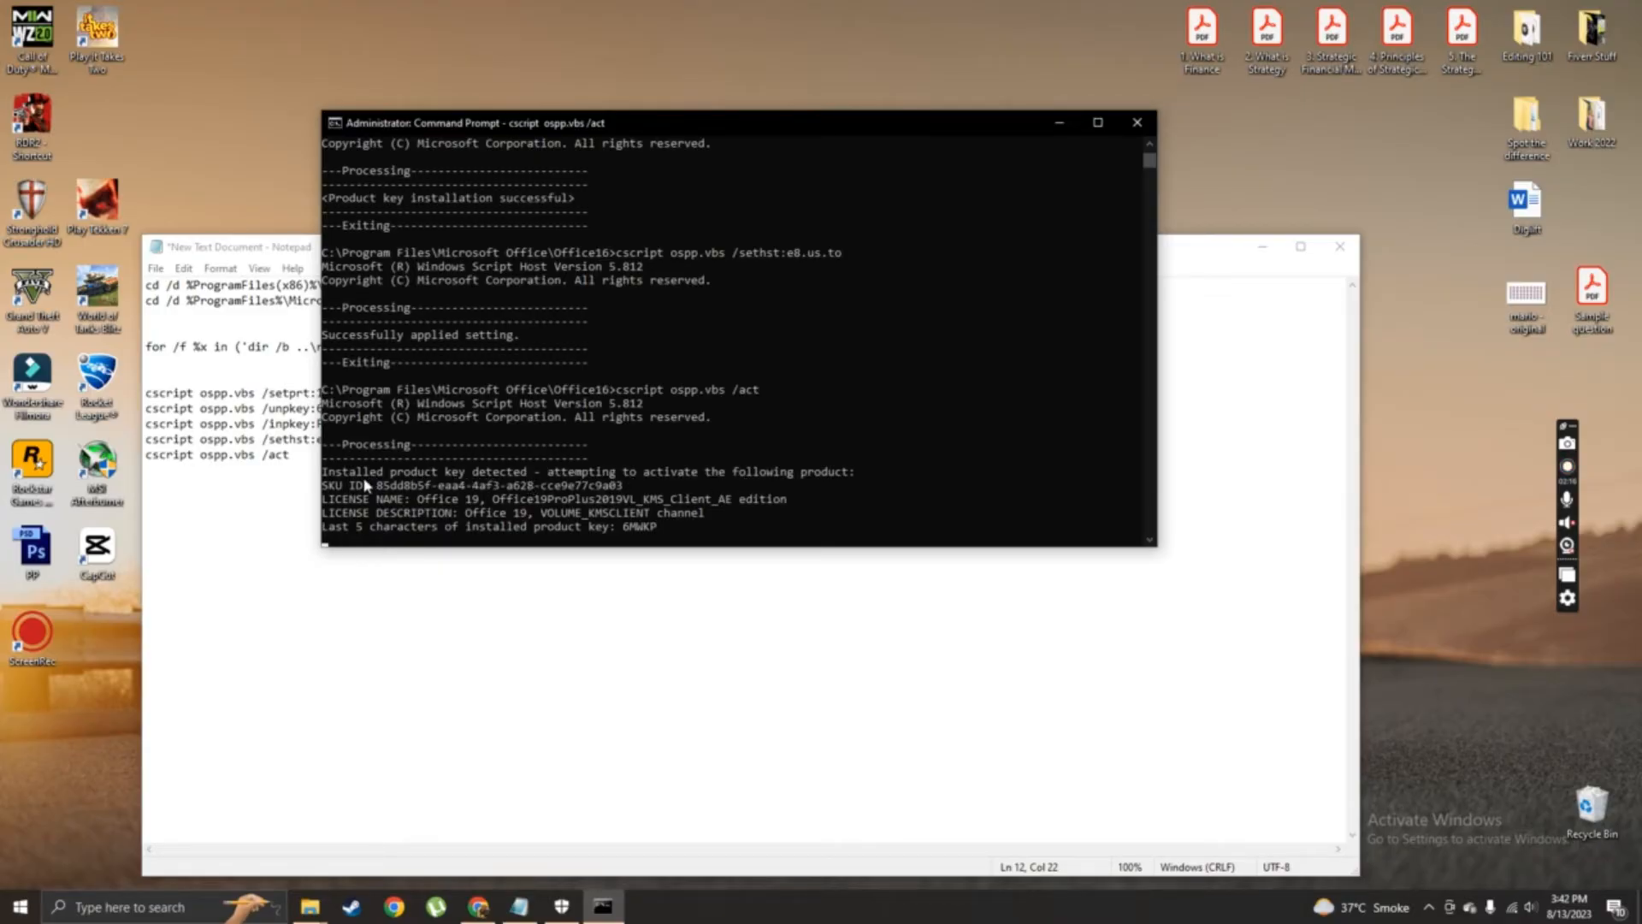
pyautogui.moveTo(458, 517)
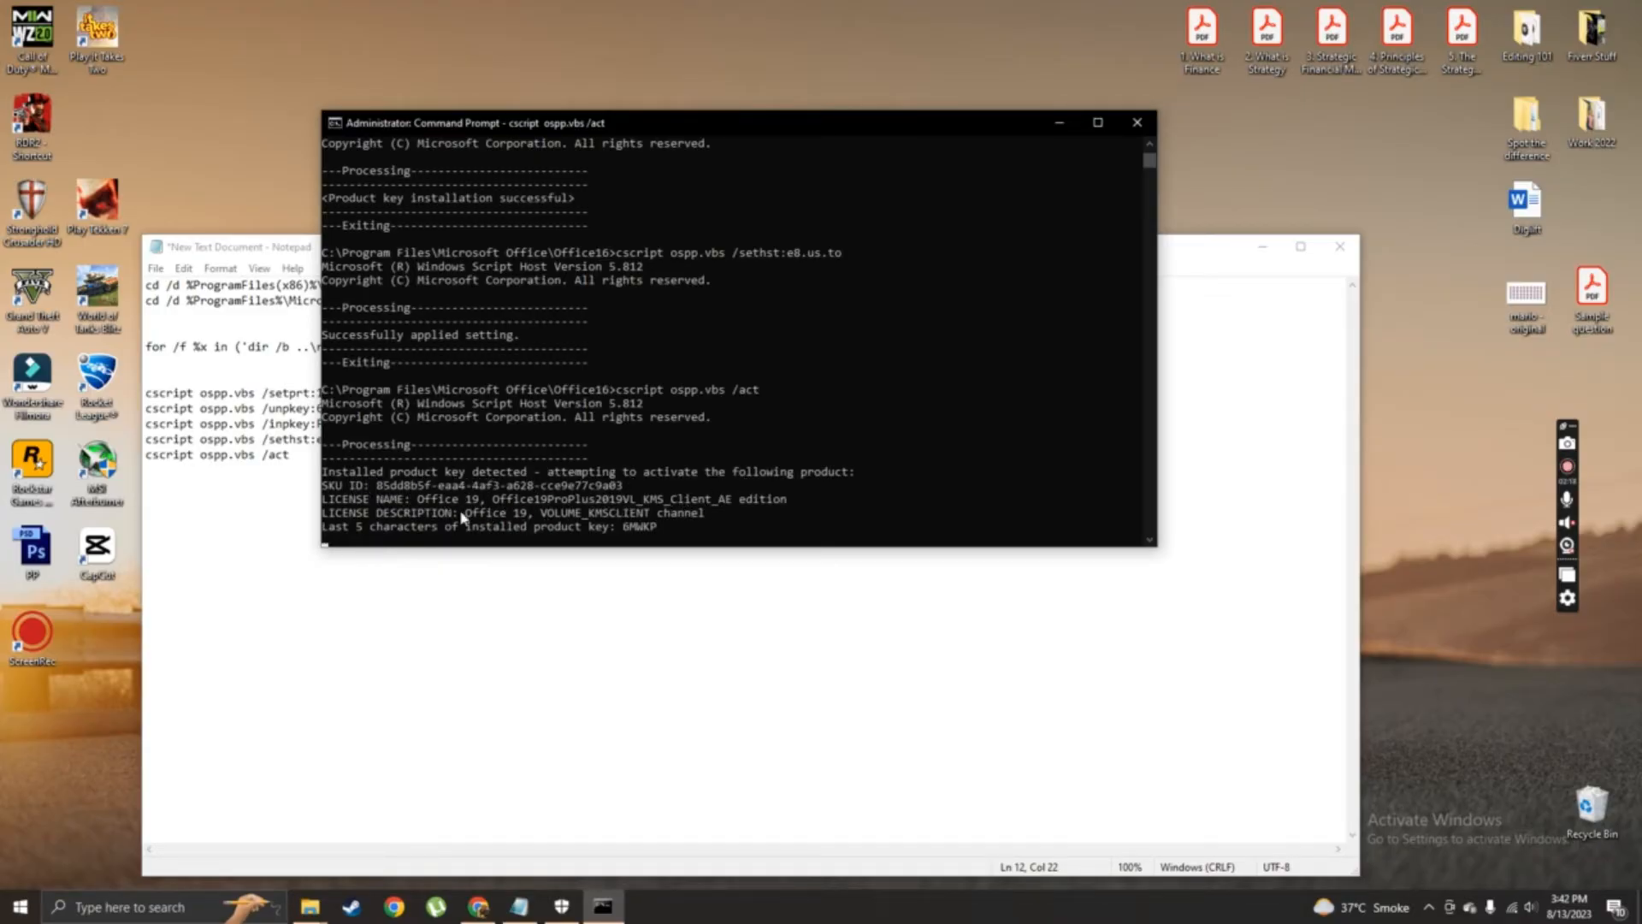
pyautogui.moveTo(492, 533)
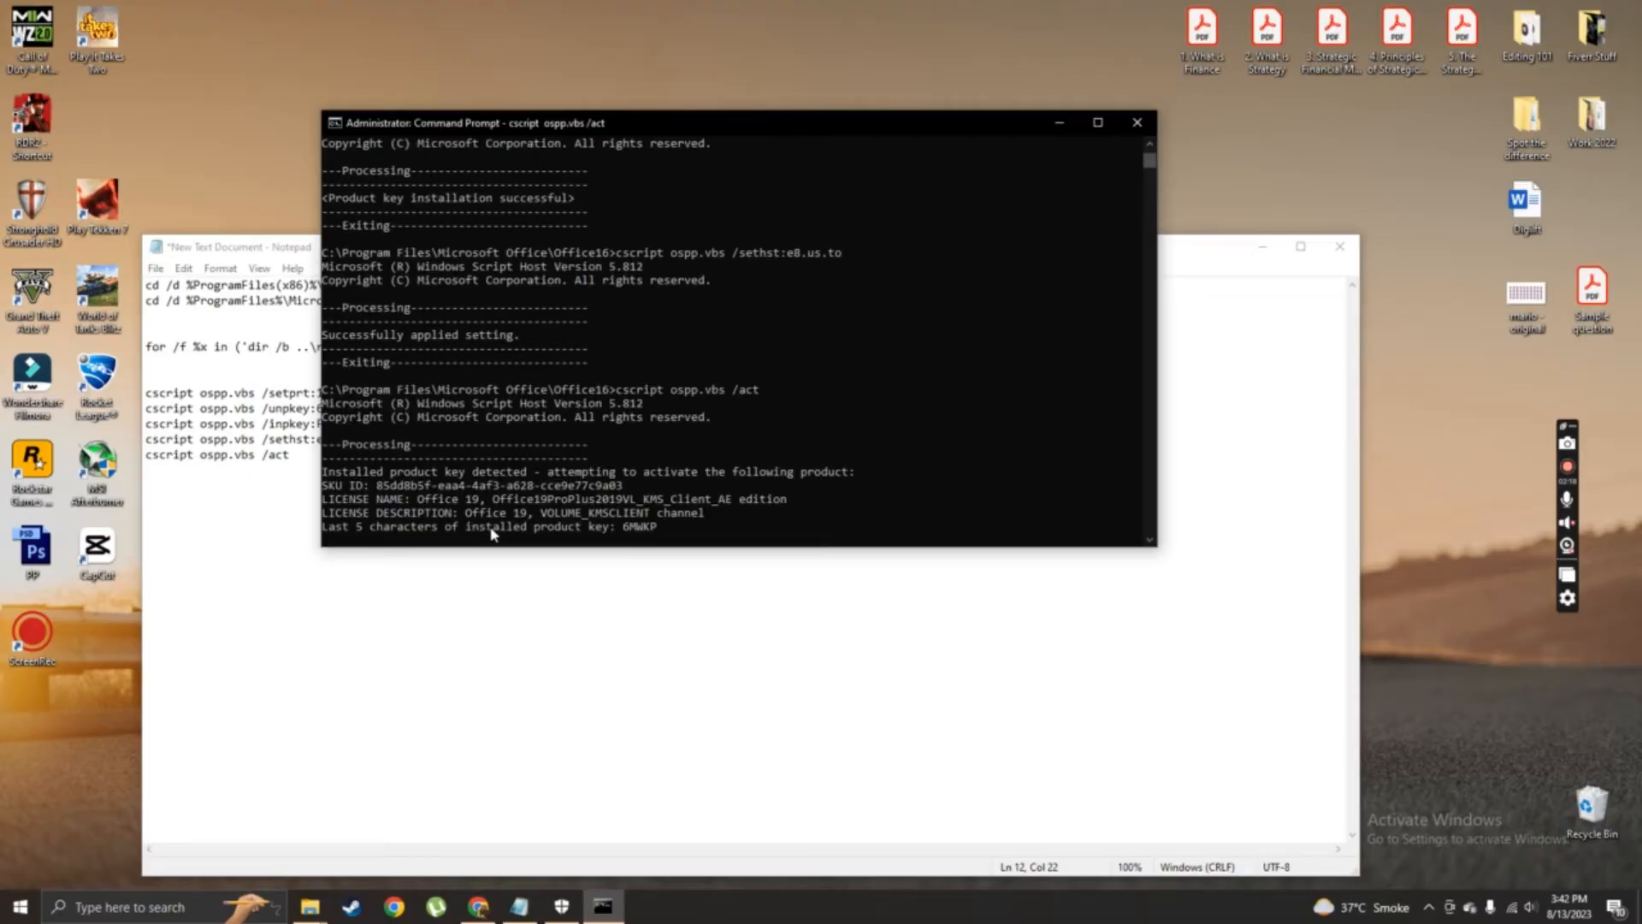
pyautogui.moveTo(986, 124)
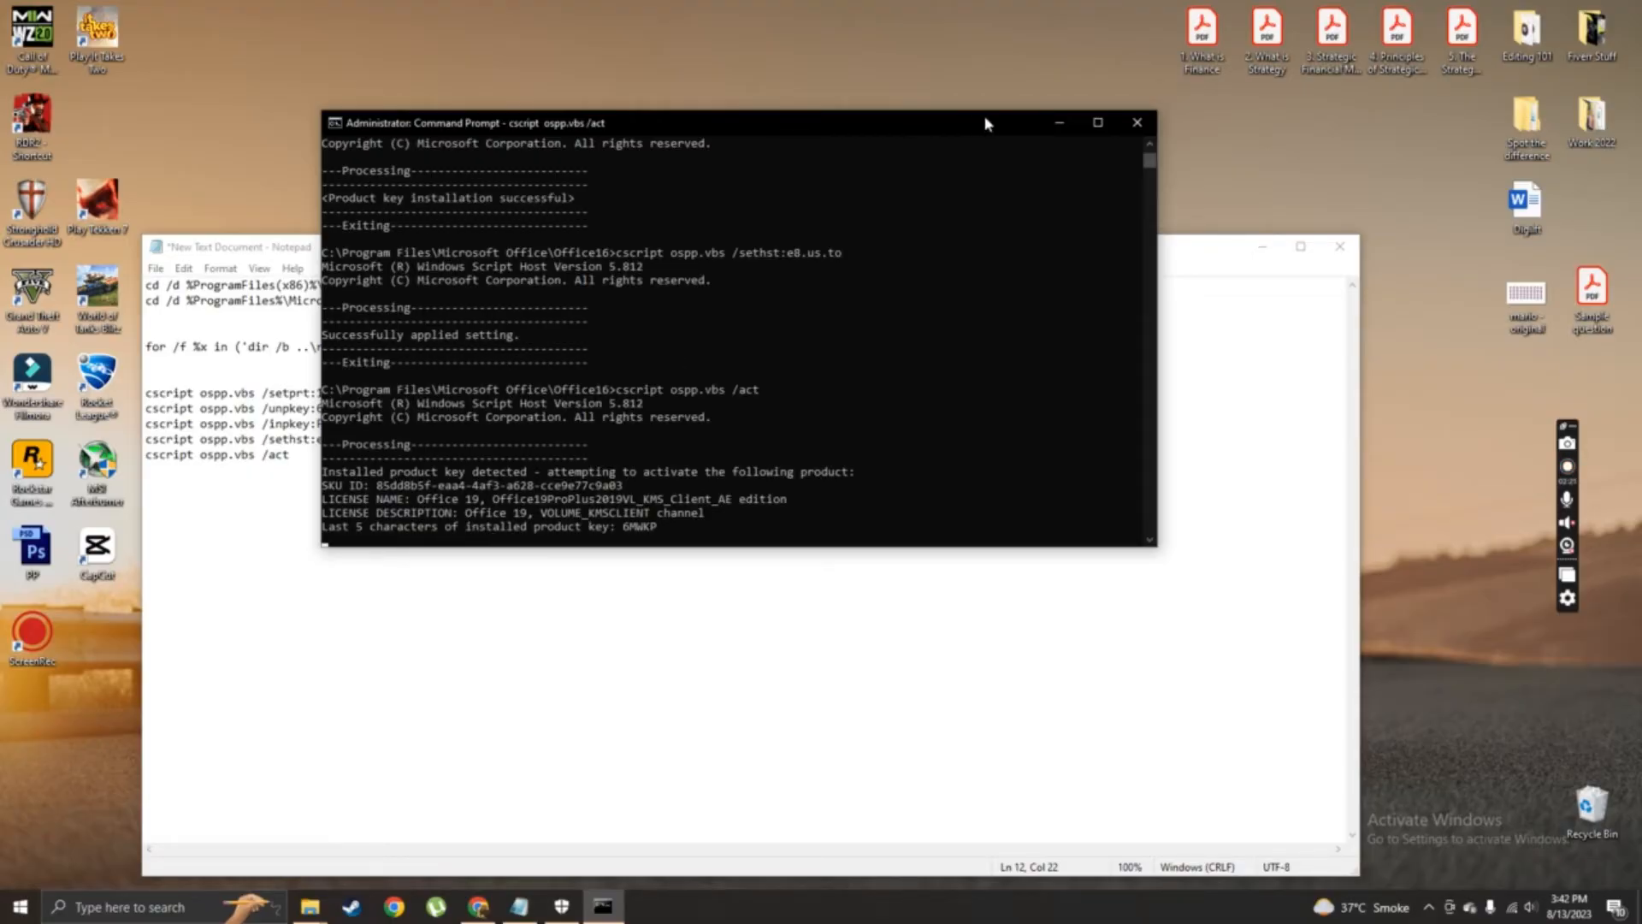
pyautogui.click(1136, 123)
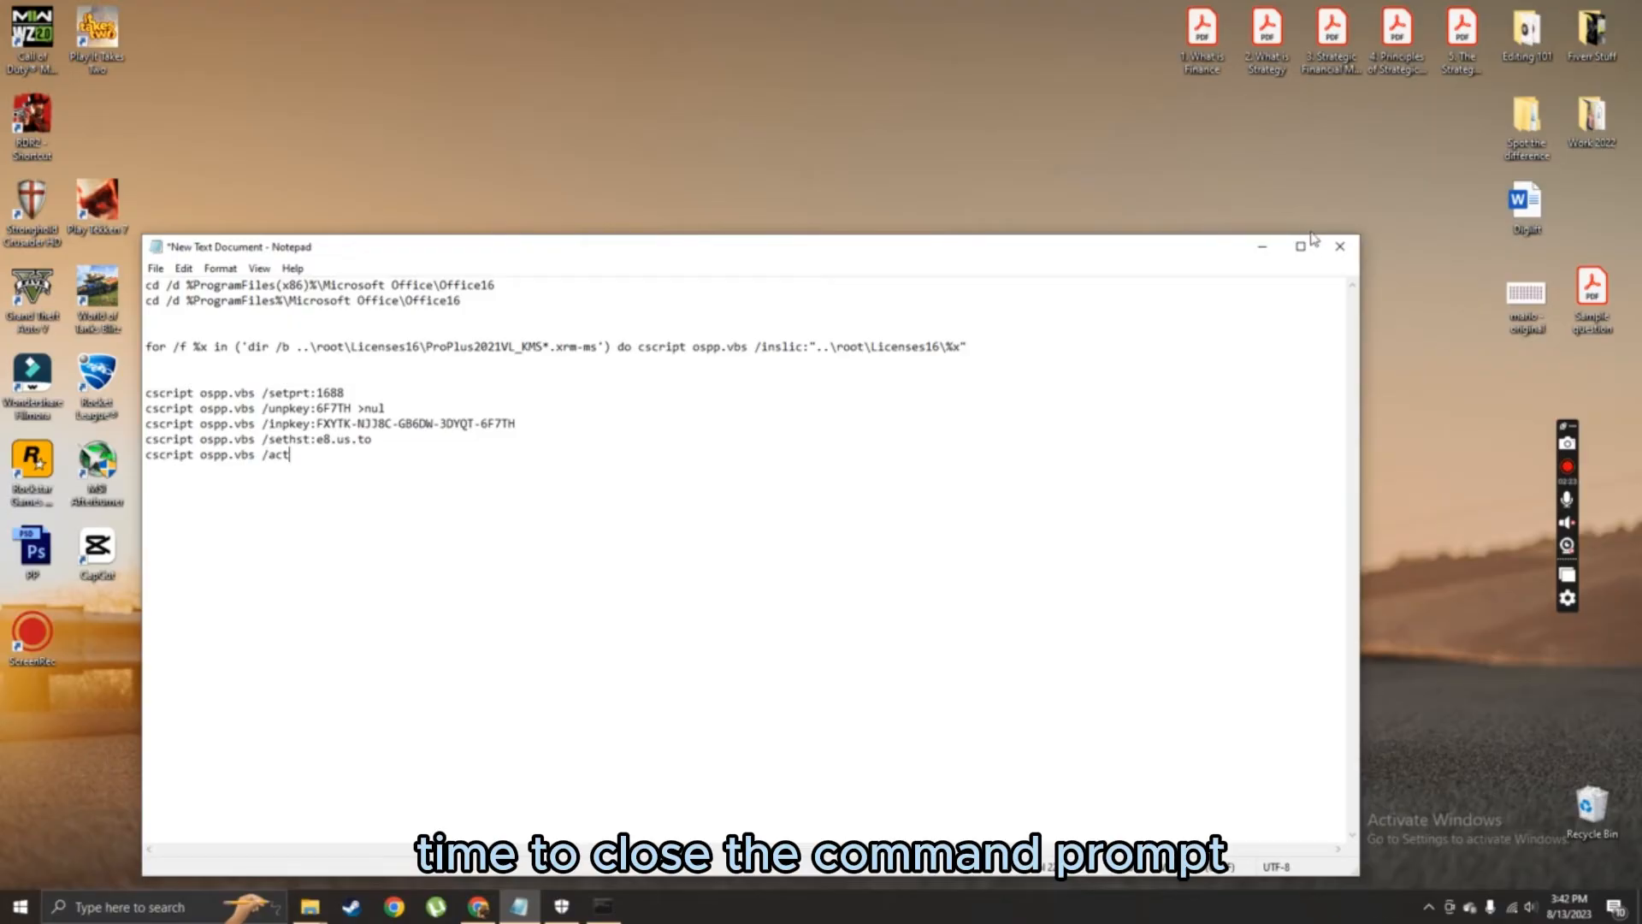
pyautogui.click(1340, 246)
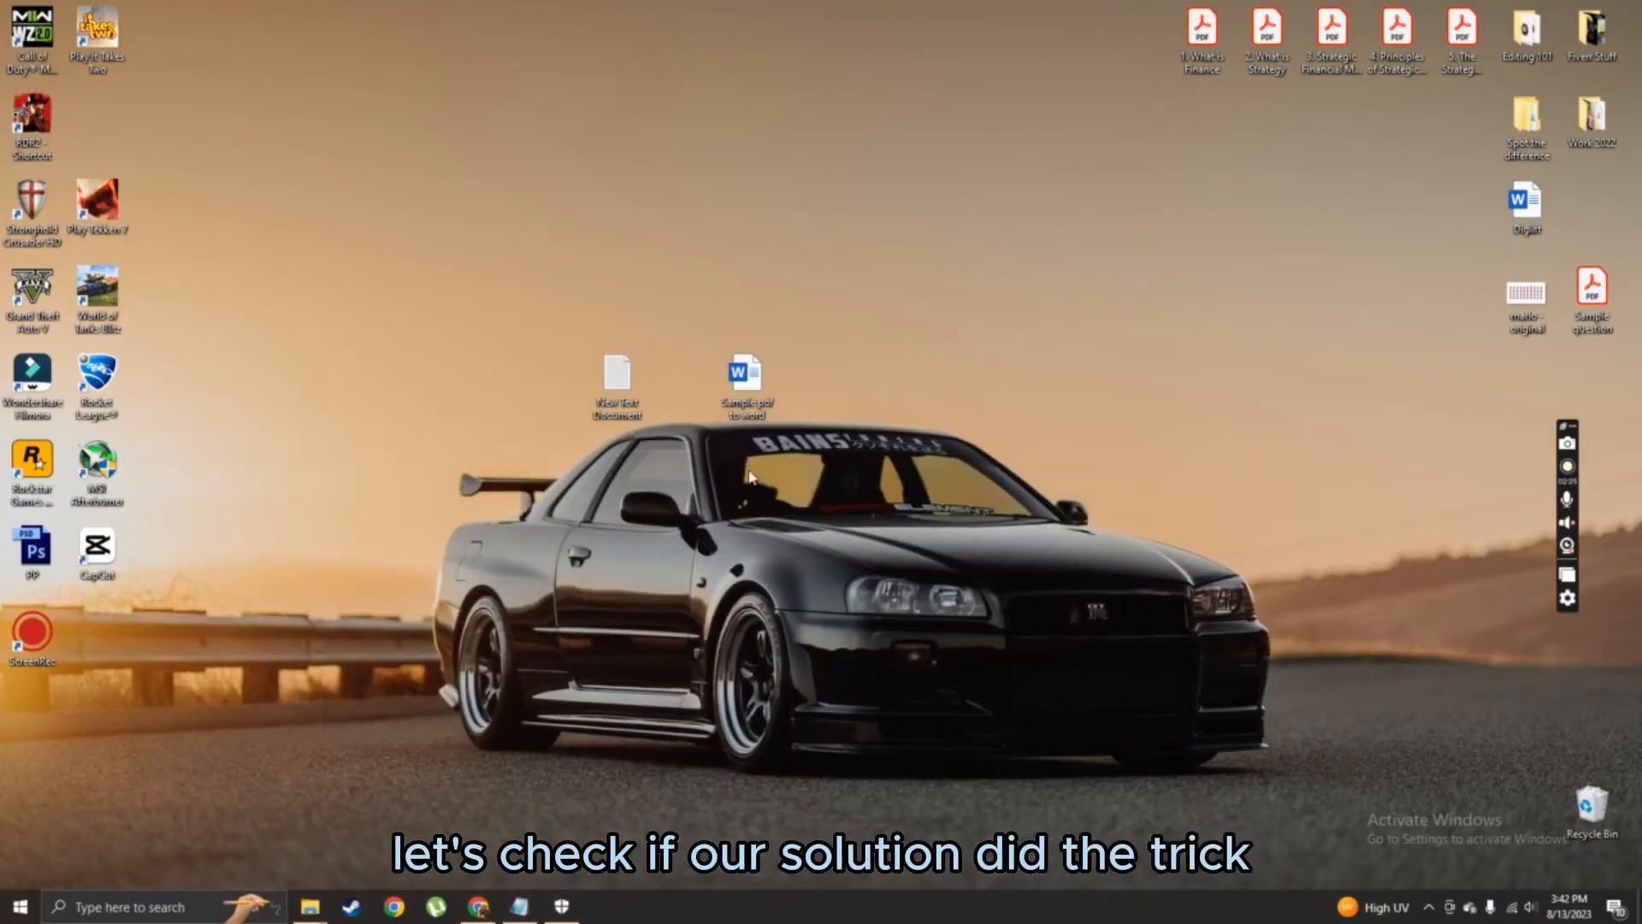
pyautogui.doubleClick(745, 380)
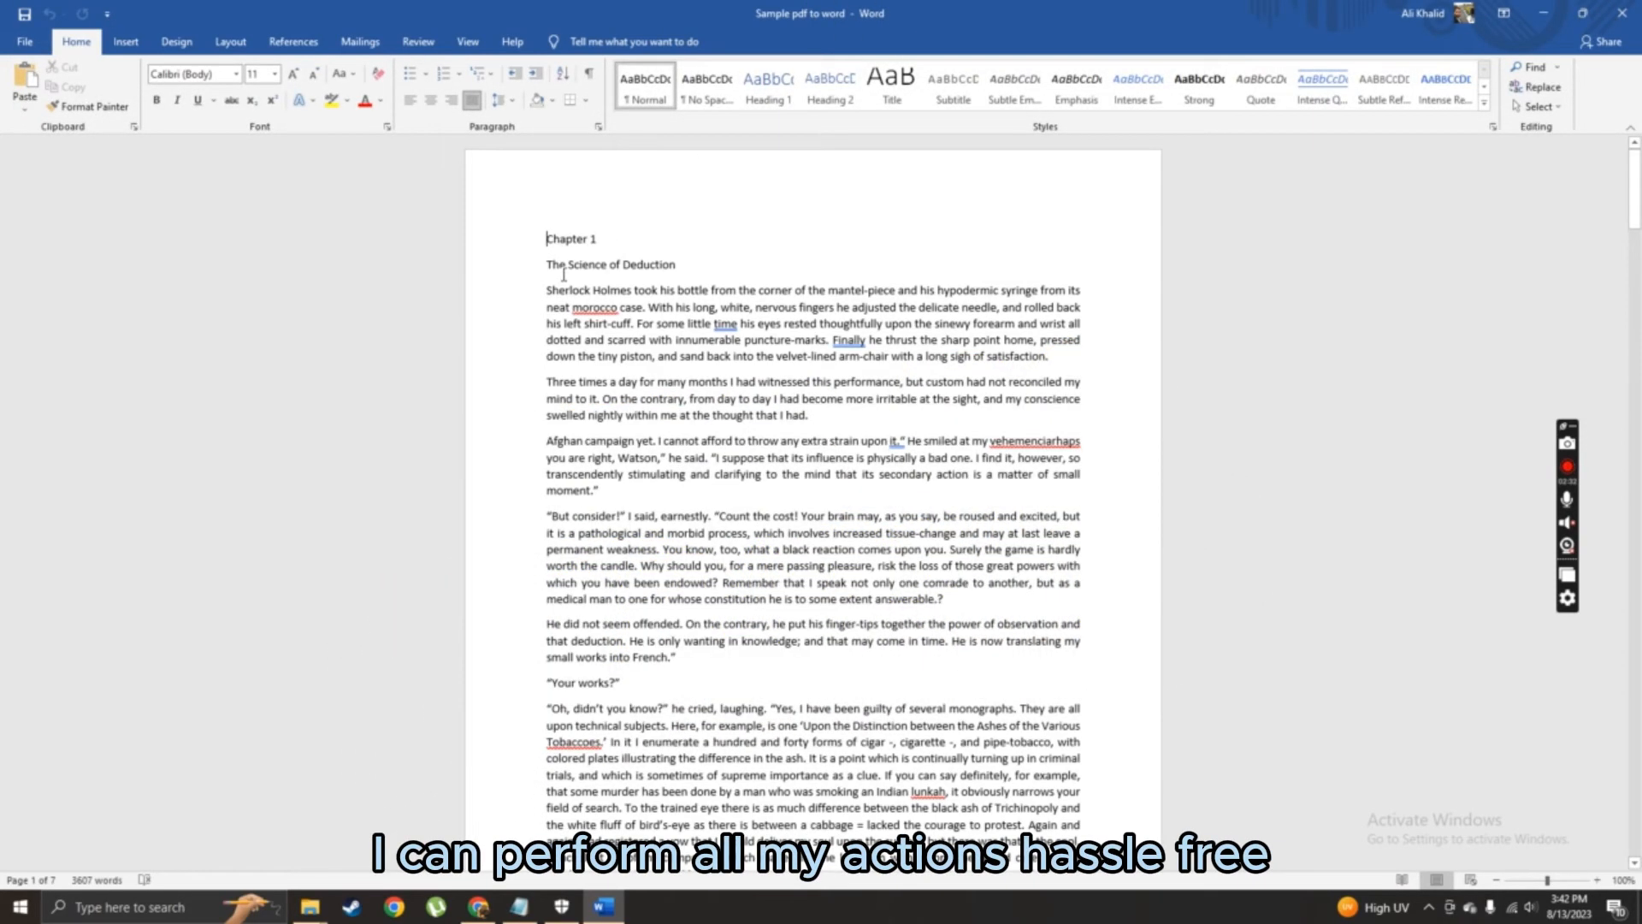
# - Add a blank line above Chapter 1 and type 'Congratulatio' to confirm editing works
pyautogui.press('enter')
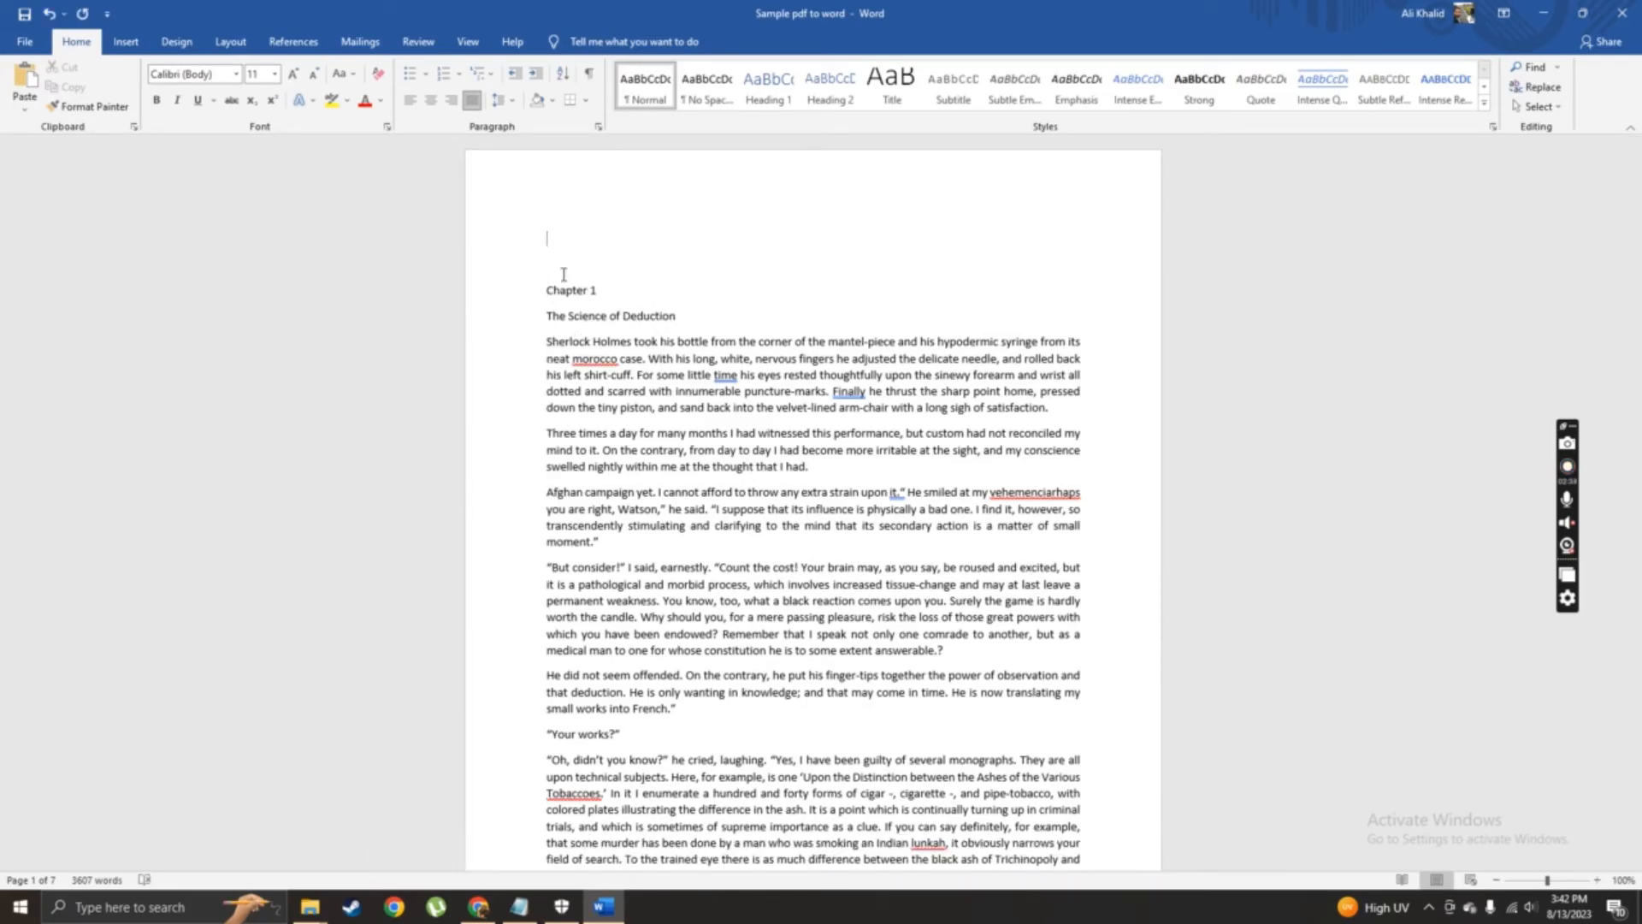
pyautogui.write('Congrat')
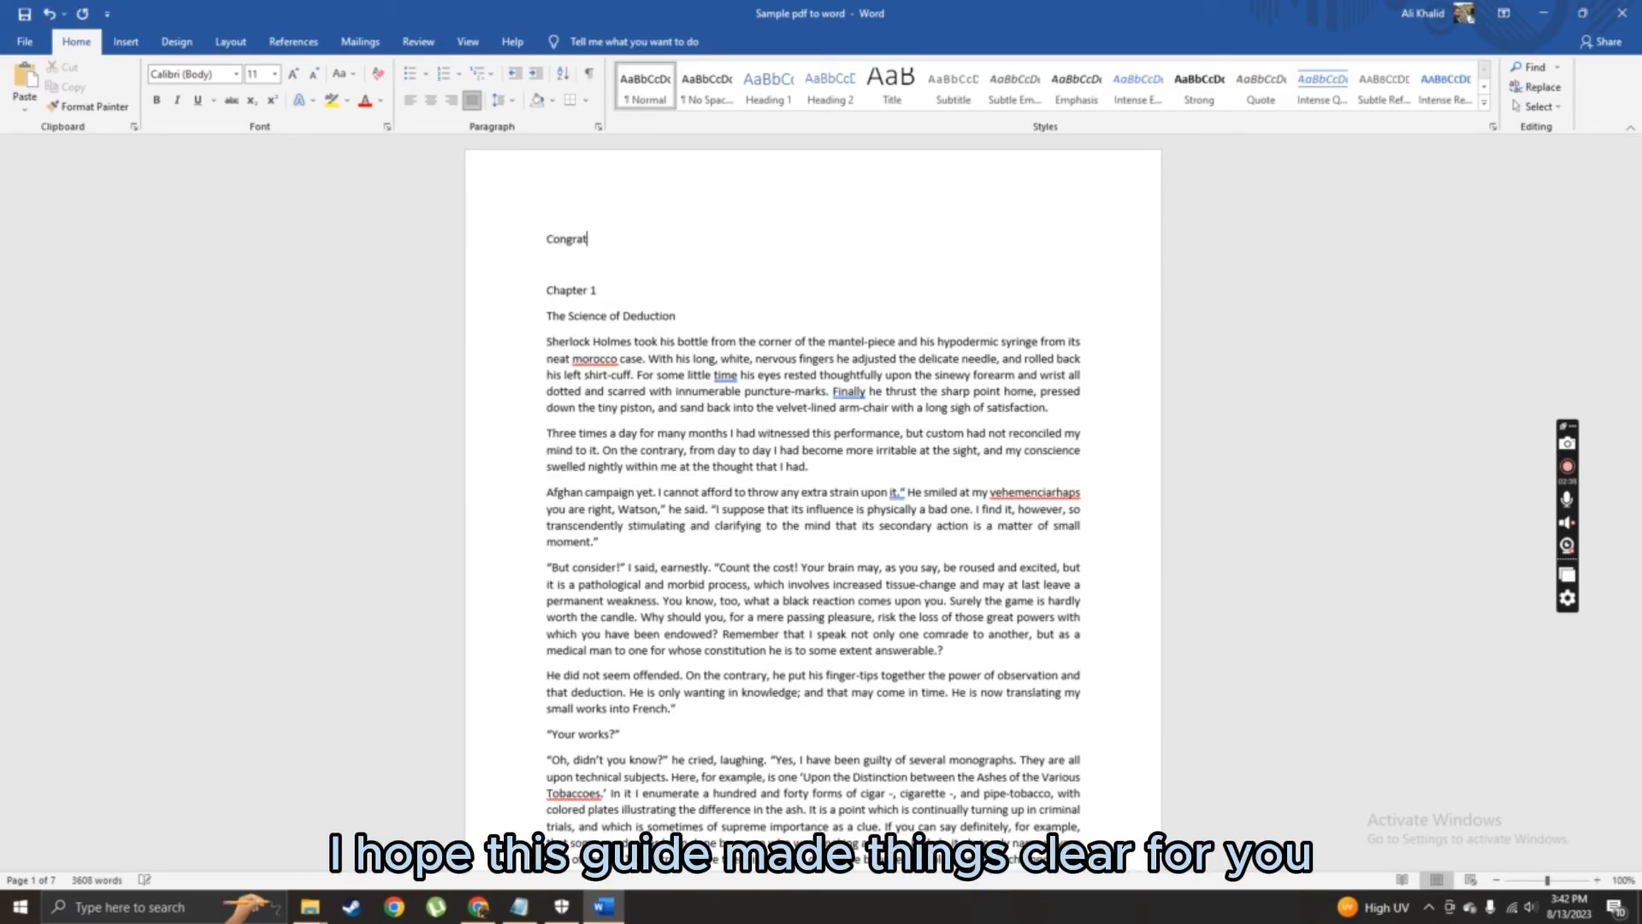
pyautogui.write('ulatio')
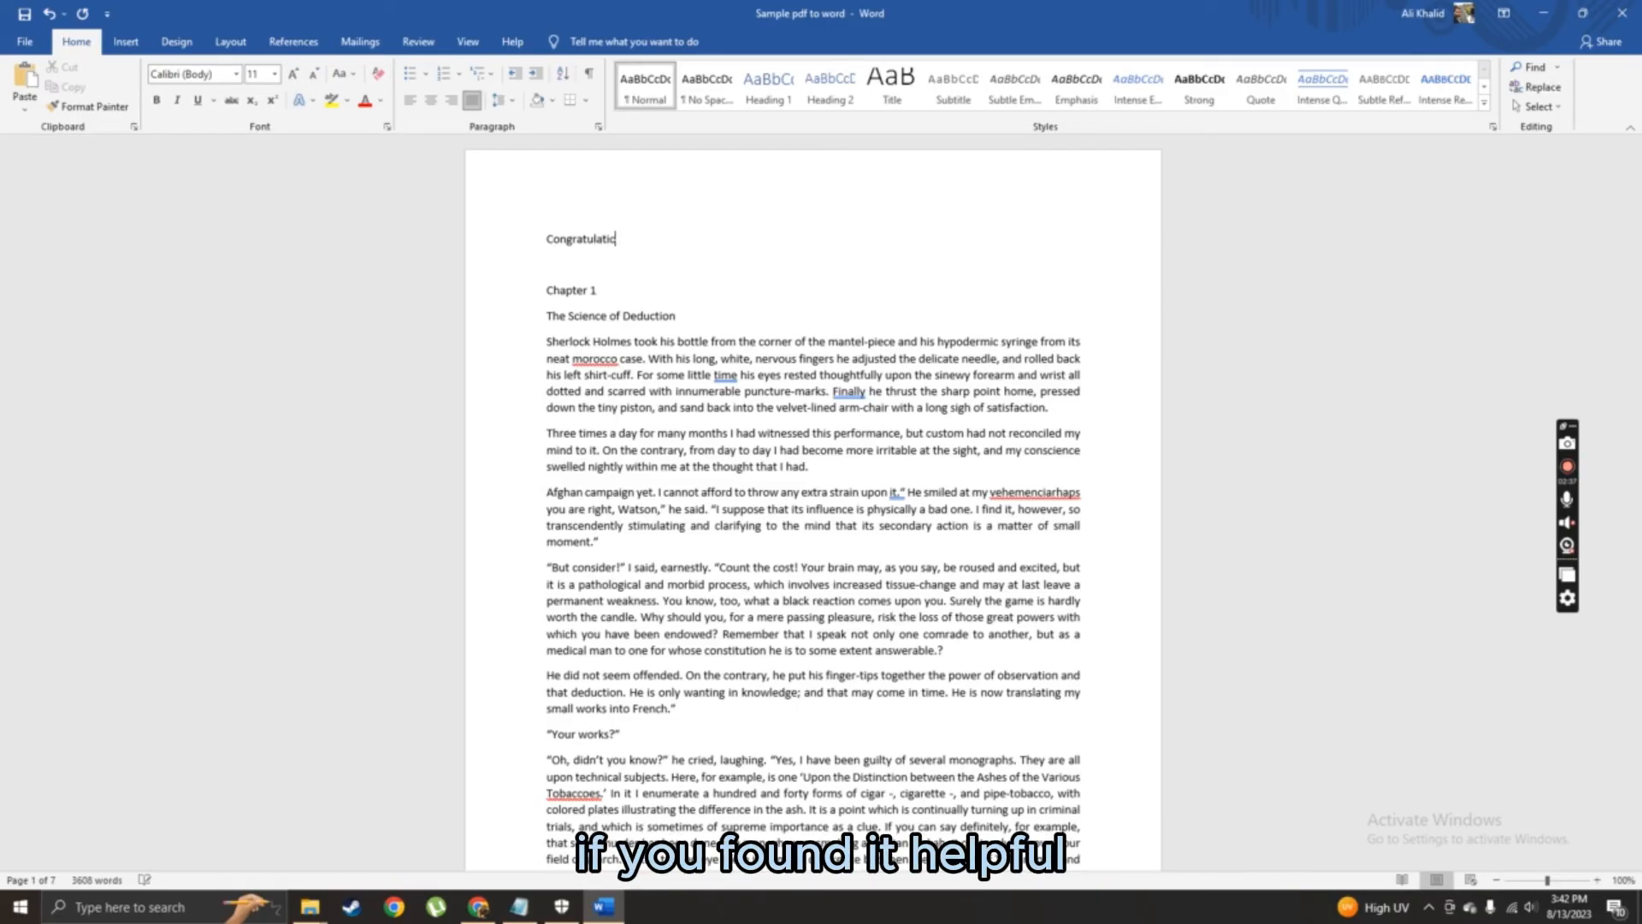